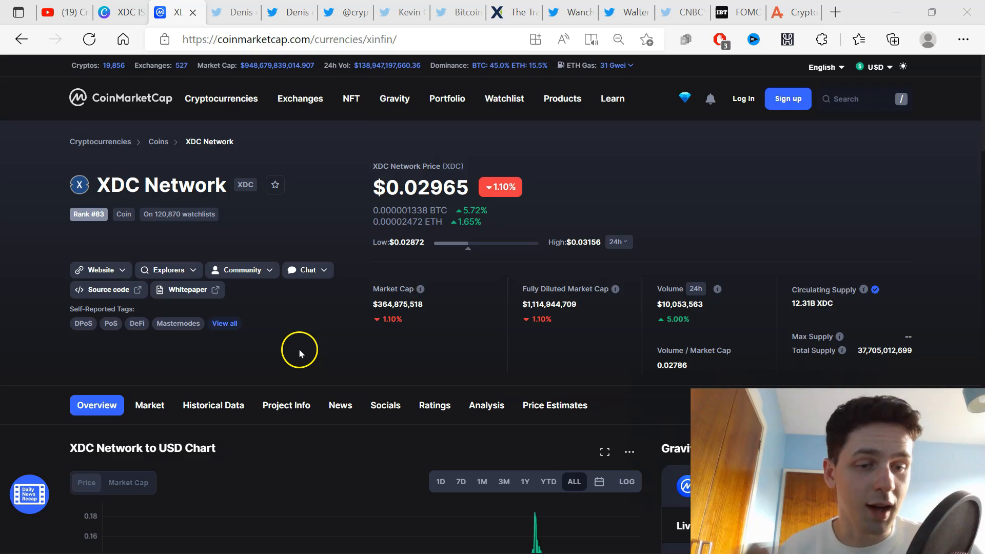
{"action": "mouse_move", "coordinate": [296, 356]}
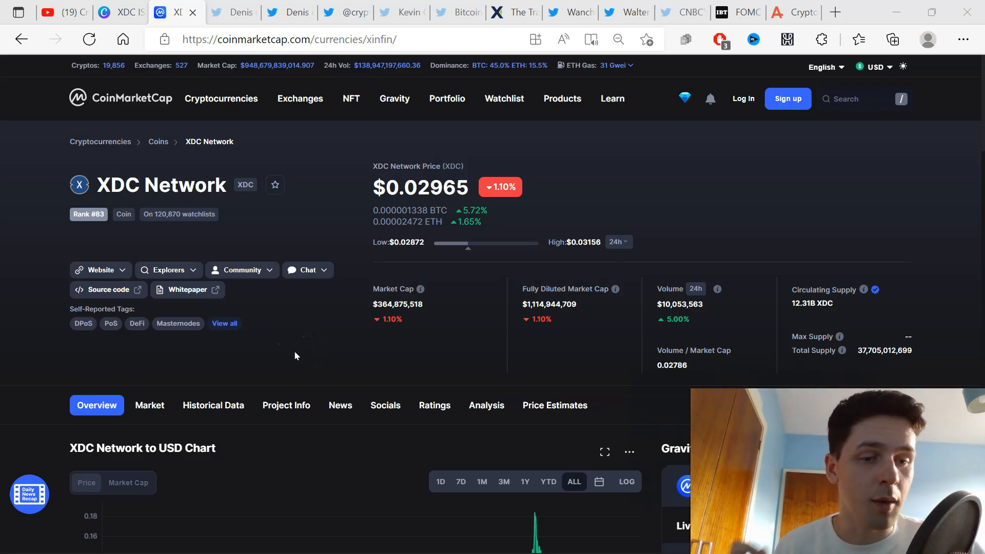
{"action": "mouse_move", "coordinate": [189, 145]}
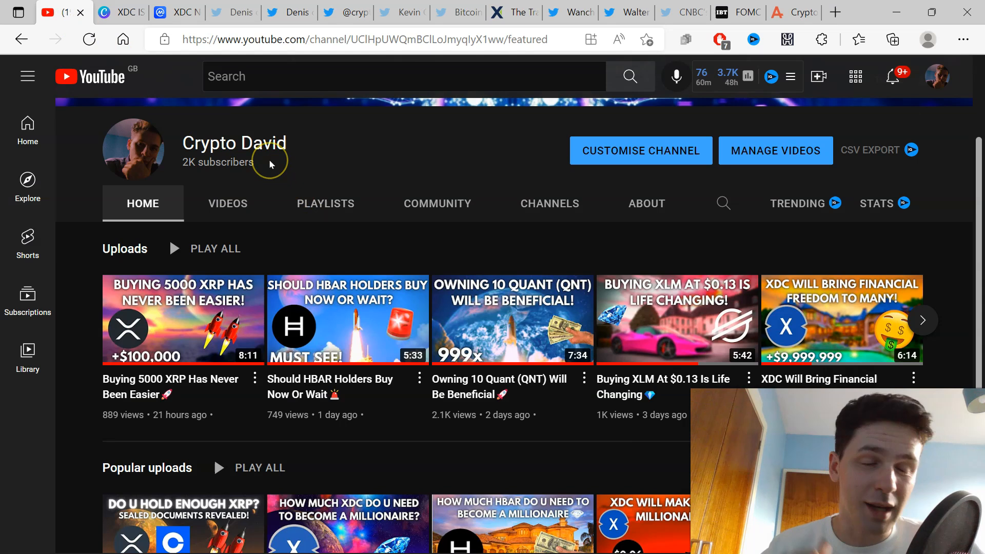
{"action": "mouse_move", "coordinate": [266, 175]}
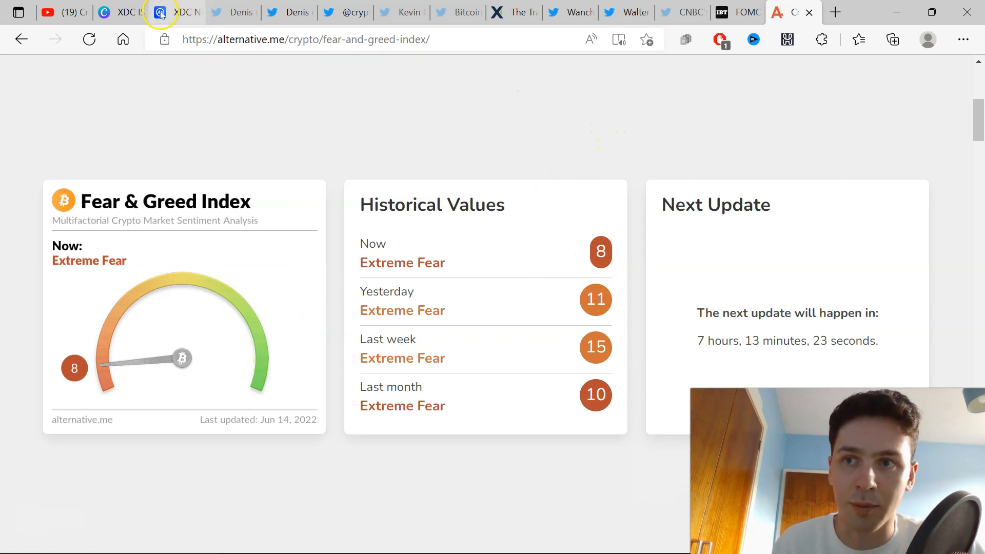
Bring up the 'XDC IS A TICKING TIME BOMB!' thumbnail design in the Canva tab.
{"action": "left_click", "coordinate": [175, 12]}
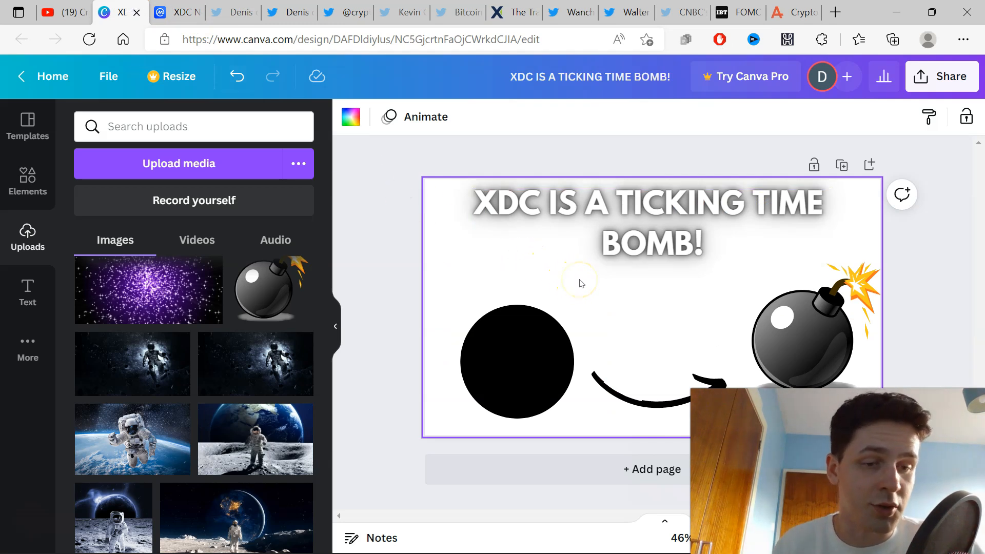
{"action": "mouse_move", "coordinate": [178, 13]}
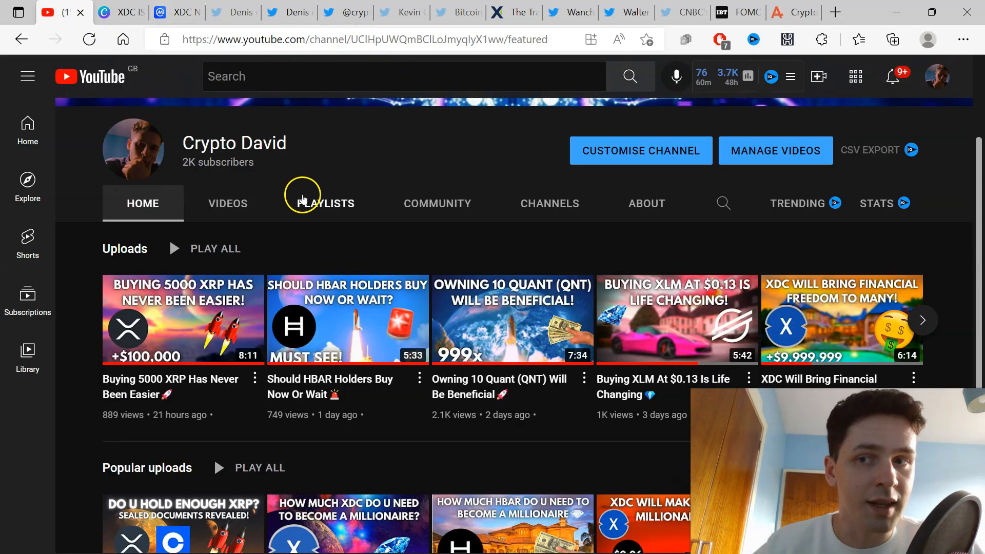
Show CoinMarketCap's XDC Network page at $0.02965, down 1.10%, with market cap and supply.
{"action": "left_click", "coordinate": [178, 13]}
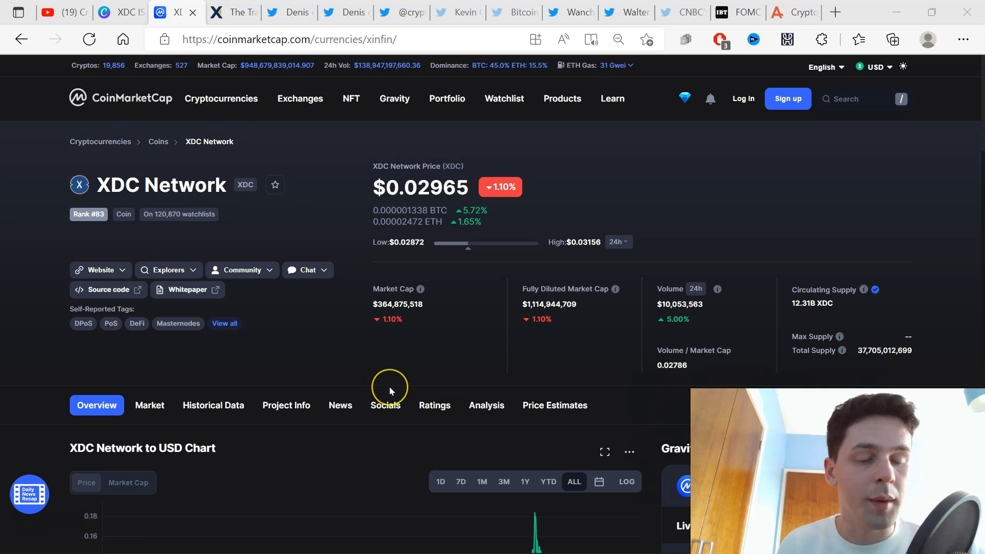
{"action": "mouse_move", "coordinate": [386, 405]}
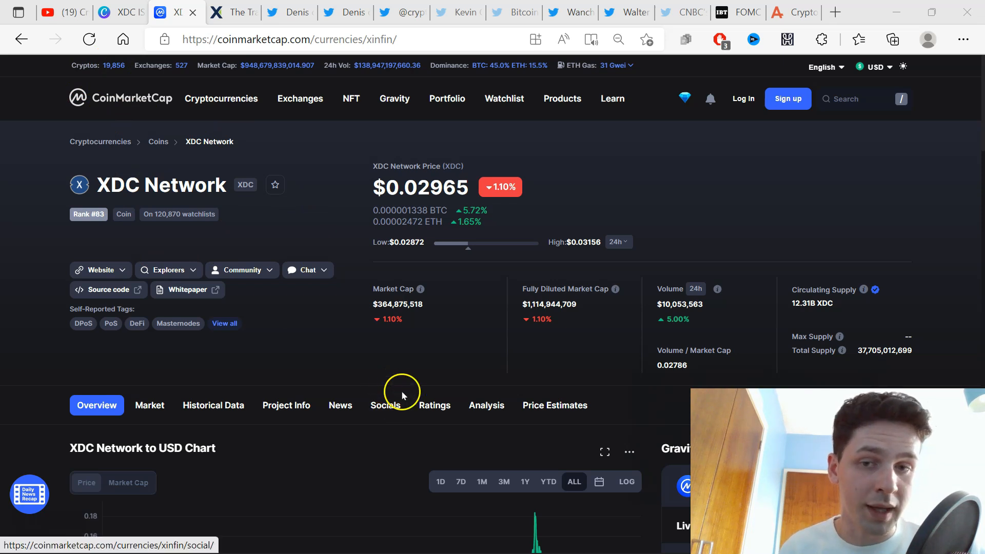
{"action": "mouse_move", "coordinate": [439, 350]}
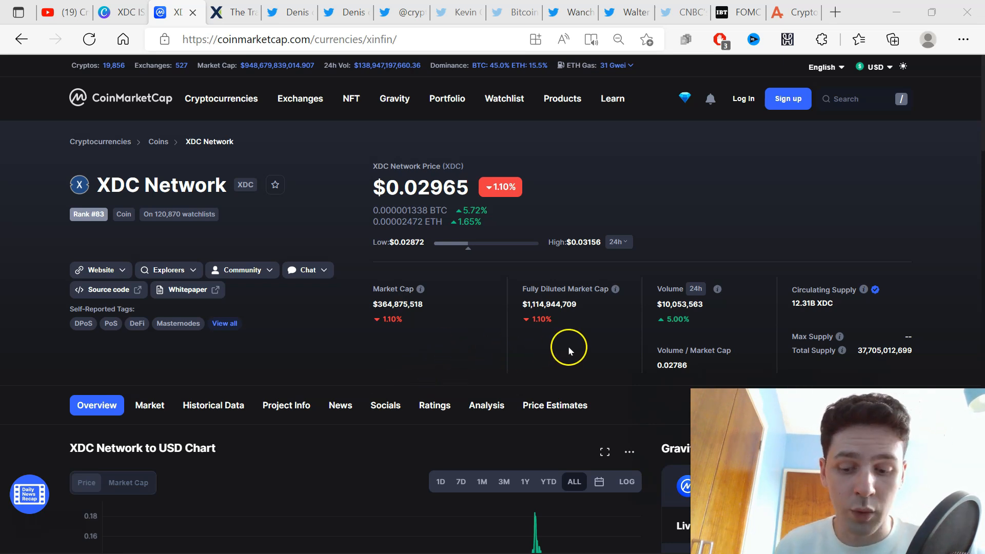
{"action": "mouse_move", "coordinate": [577, 348]}
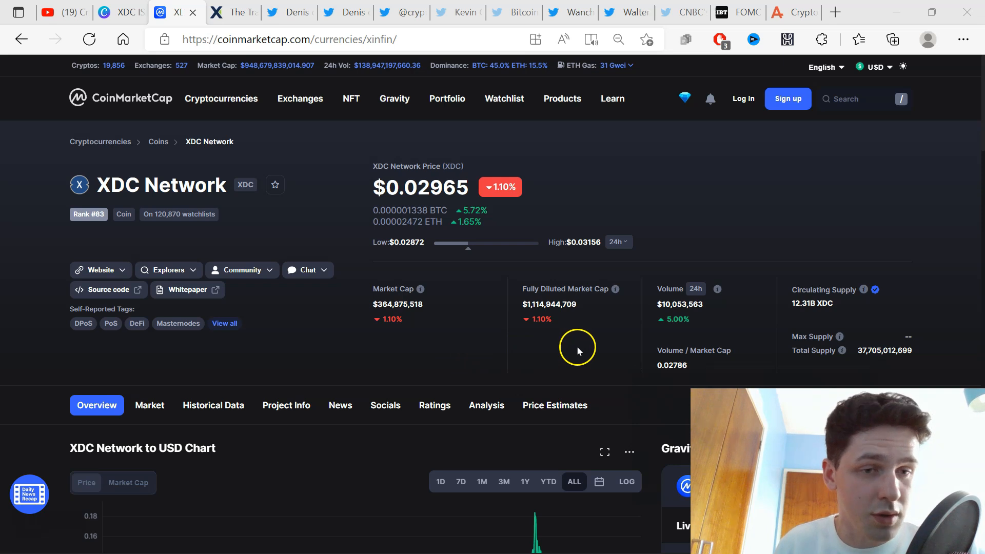
{"action": "mouse_move", "coordinate": [803, 317]}
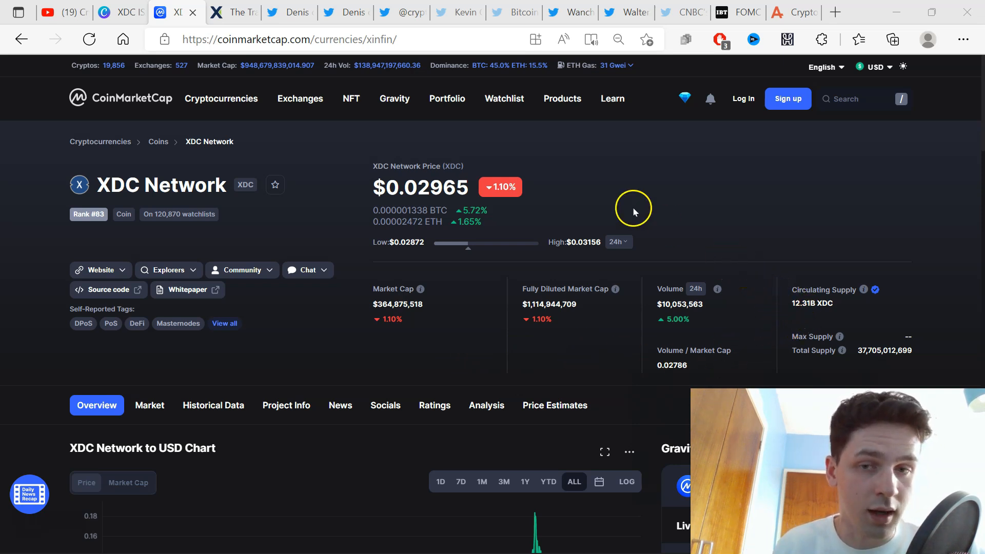
Read the xdc.org trade finance gap article citing $1.5 trillion in 2019 rising to $3.4 trillion.
{"action": "left_click", "coordinate": [233, 13]}
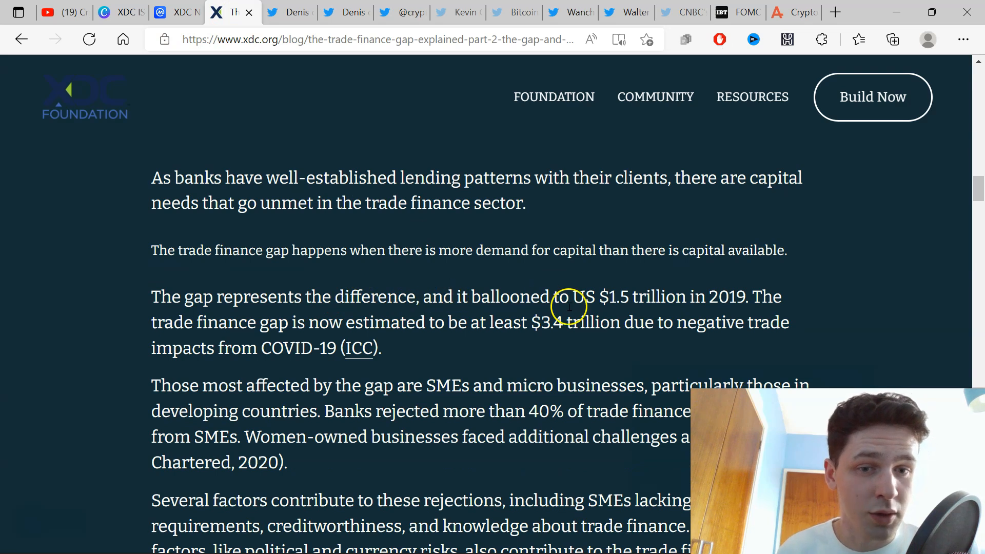
{"action": "mouse_move", "coordinate": [761, 295]}
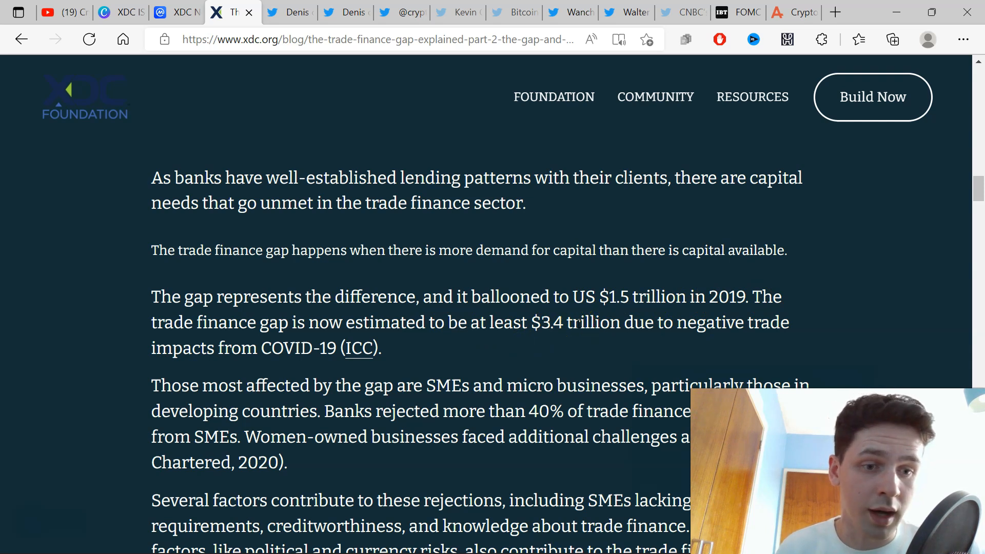
{"action": "scroll", "scroll_direction": "down", "scroll_amount": 3}
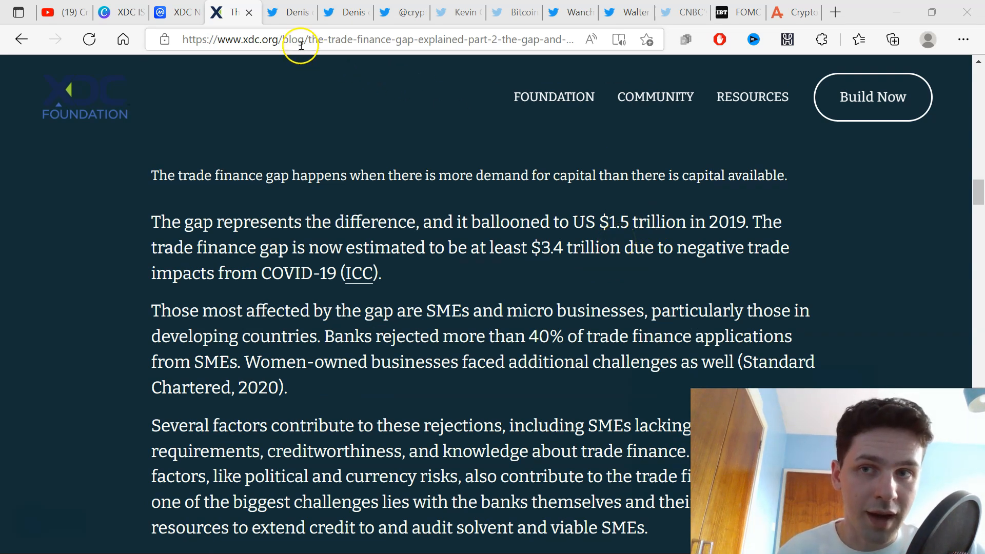
Show Denis's tweet claiming DTCC will use XDC as the R3 Corda main settlement mechanism.
{"action": "left_click", "coordinate": [288, 12]}
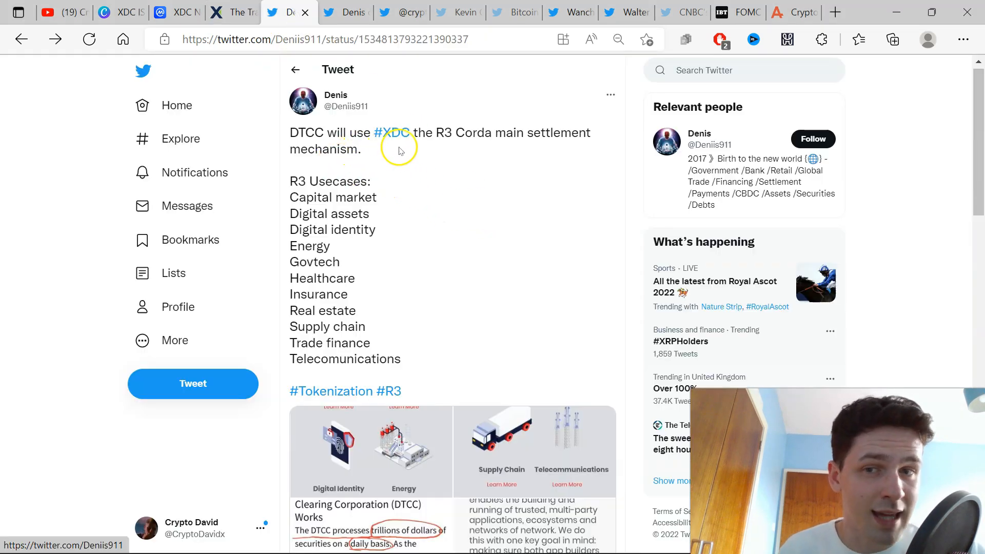
{"action": "mouse_move", "coordinate": [499, 145]}
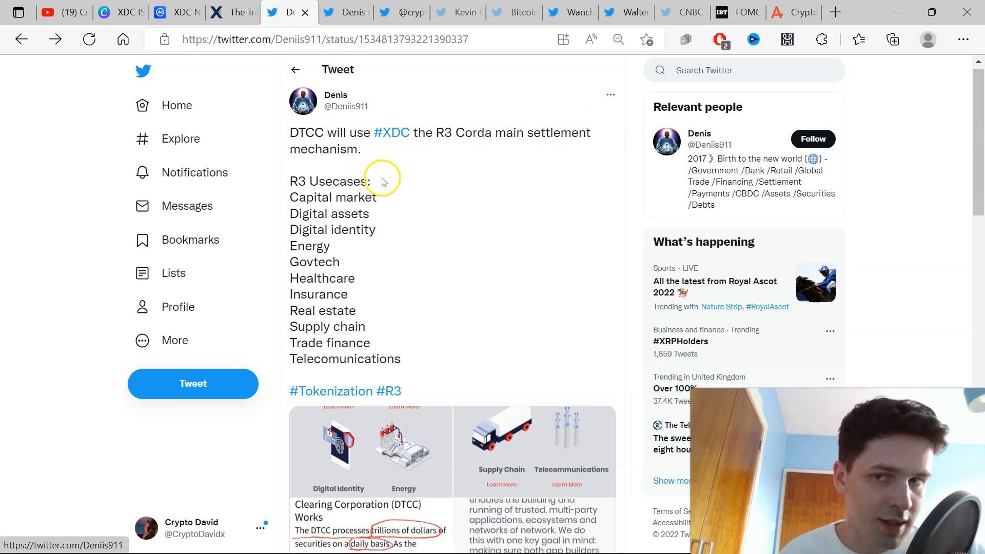
{"action": "mouse_move", "coordinate": [371, 225]}
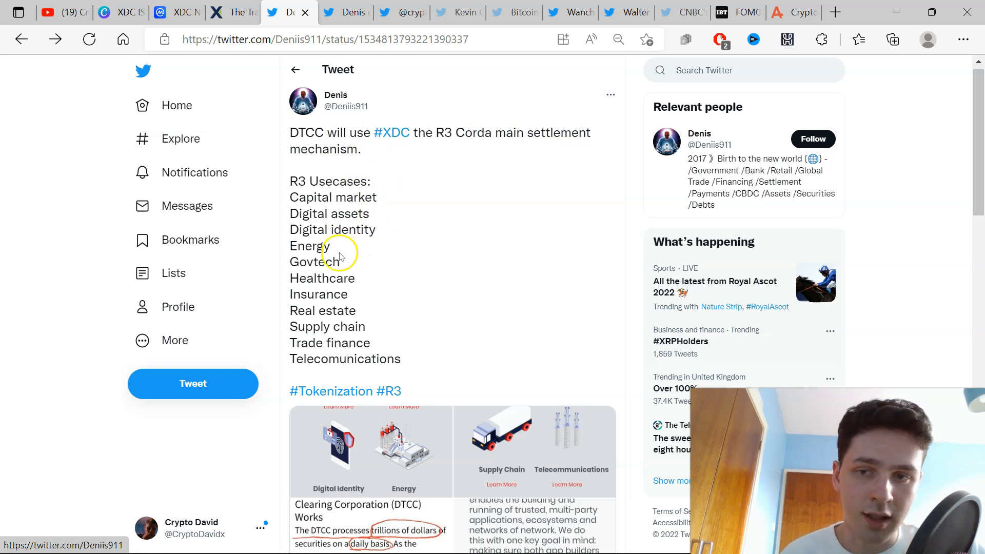
{"action": "mouse_move", "coordinate": [349, 296]}
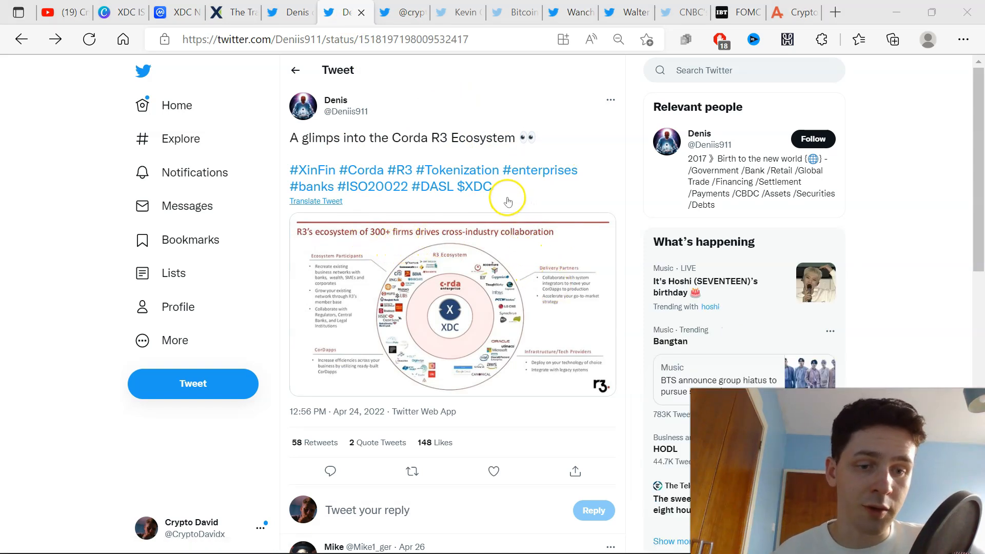
{"action": "mouse_move", "coordinate": [456, 310]}
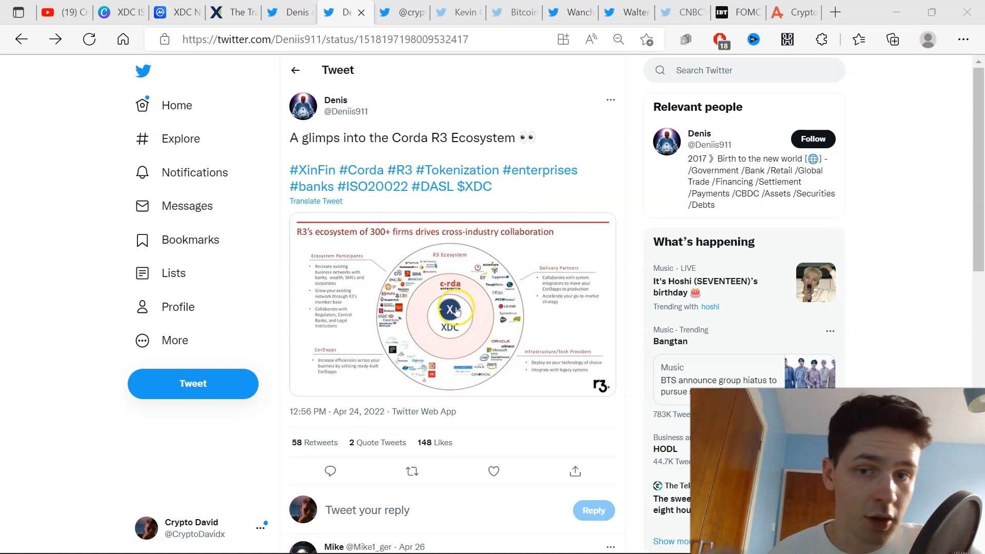
Enlarge the Corda R3 ecosystem diagram showing XDC at the centre of 300+ firms.
{"action": "left_click", "coordinate": [454, 311]}
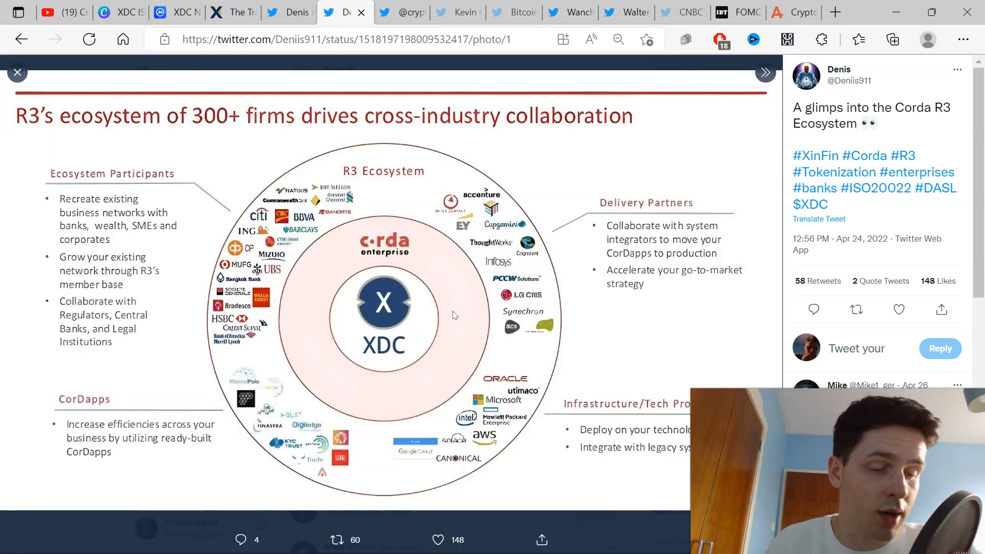
{"action": "mouse_move", "coordinate": [415, 315]}
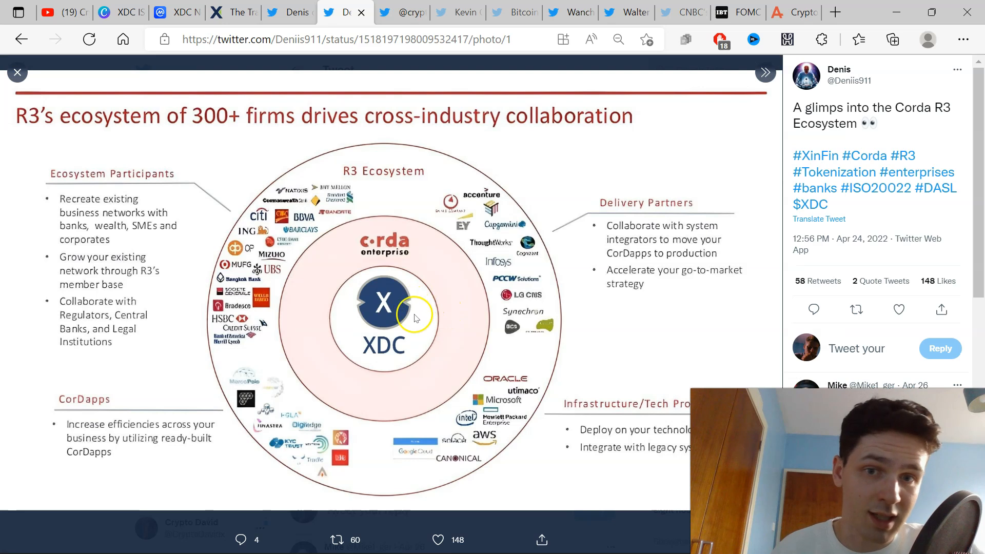
{"action": "mouse_move", "coordinate": [515, 301]}
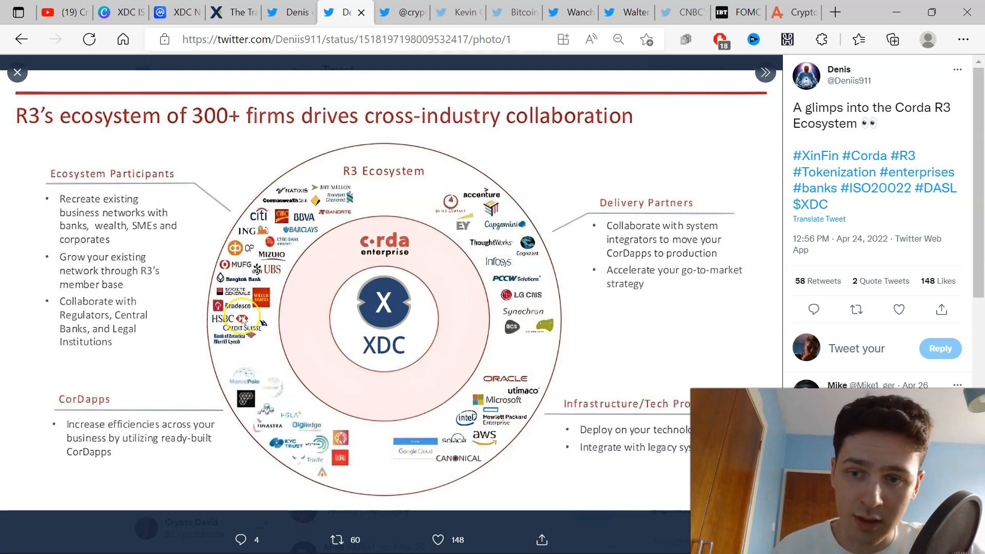
{"action": "mouse_move", "coordinate": [298, 245]}
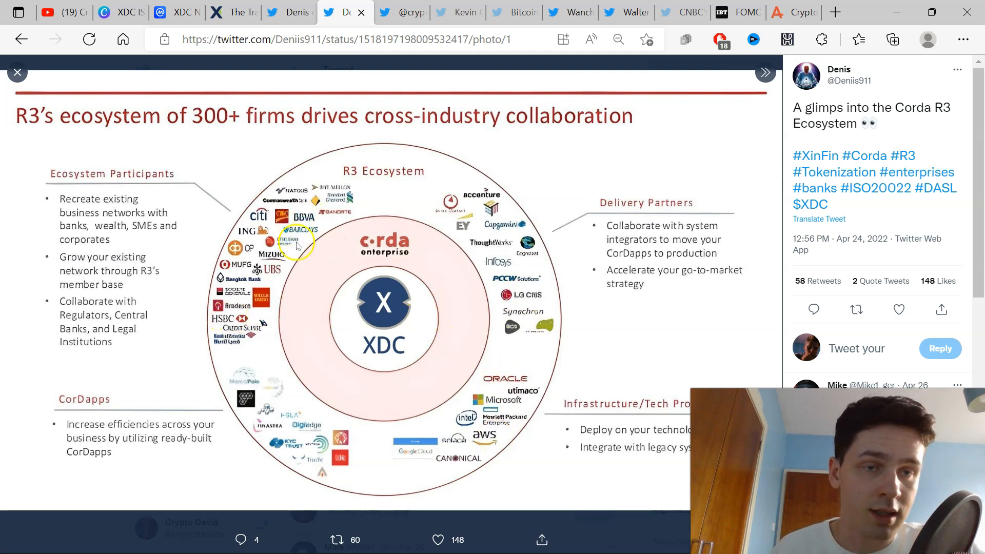
{"action": "left_click", "coordinate": [17, 72]}
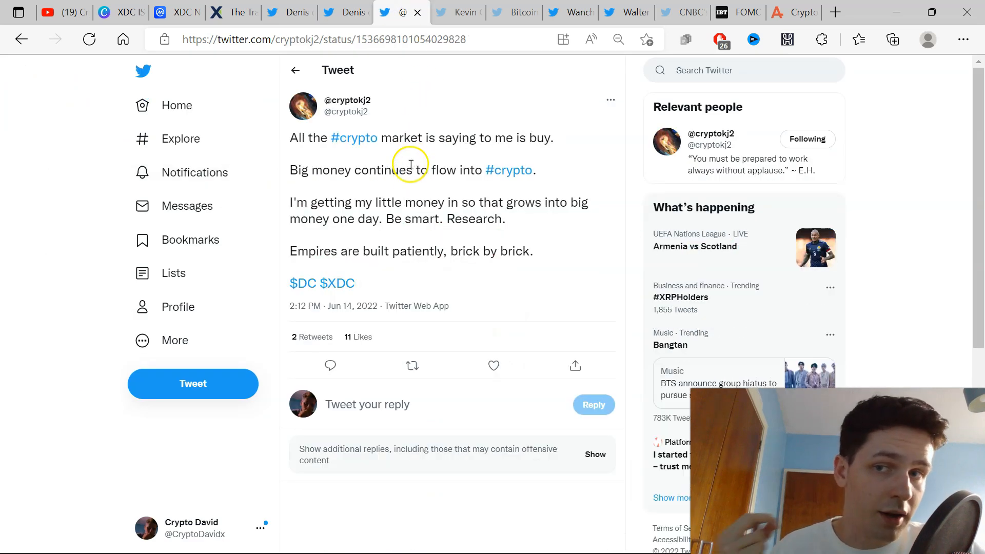
{"action": "mouse_move", "coordinate": [394, 158]}
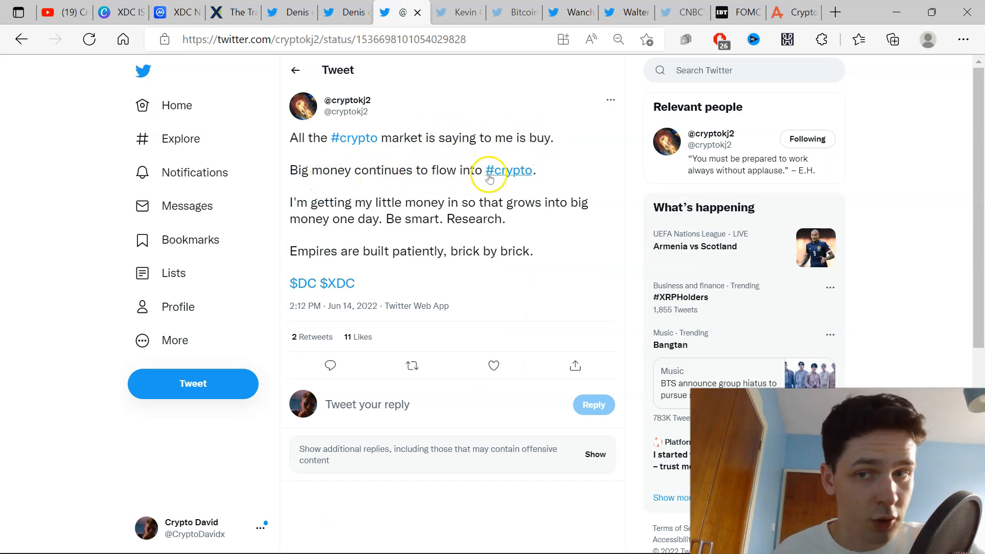
{"action": "mouse_move", "coordinate": [477, 206]}
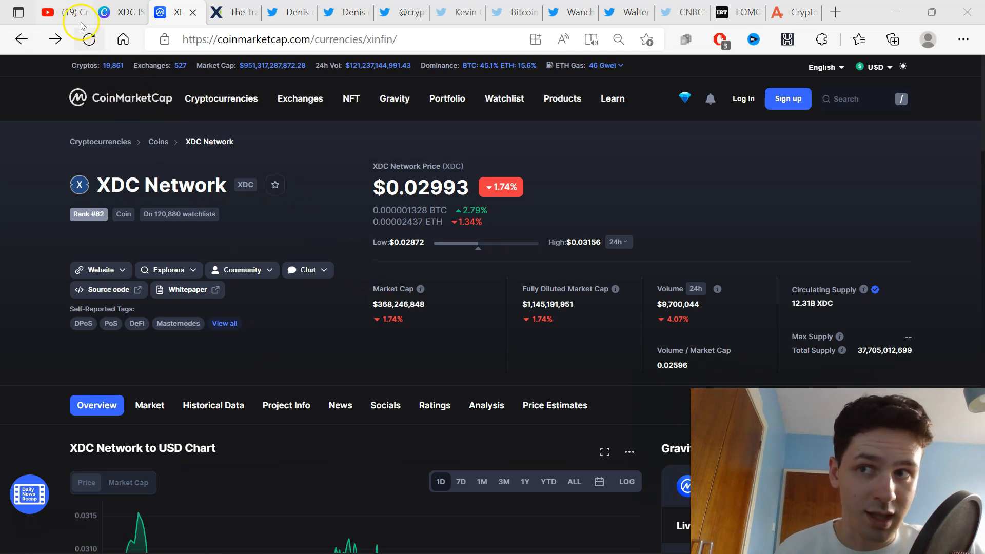
{"action": "left_click", "coordinate": [63, 12]}
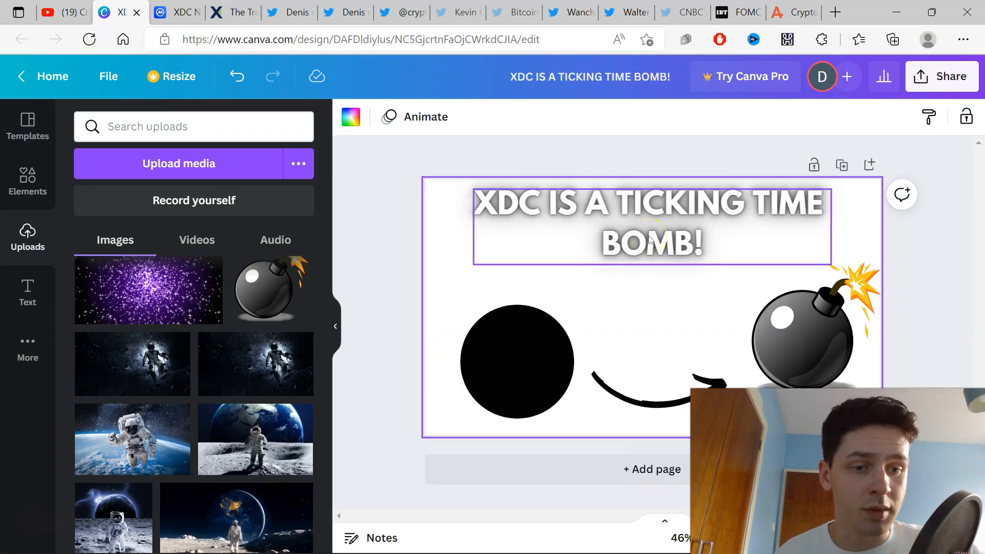
{"action": "left_click", "coordinate": [167, 12]}
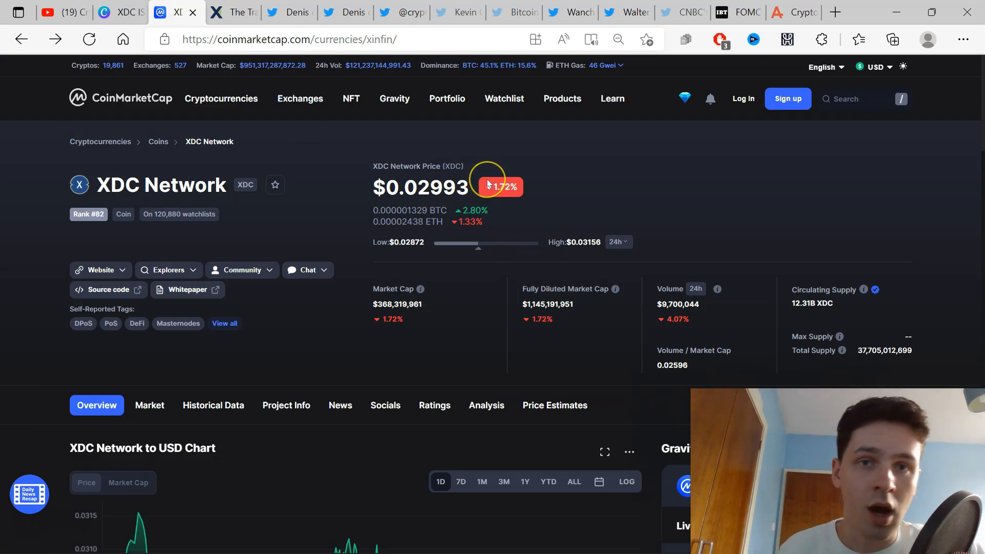
{"action": "mouse_move", "coordinate": [634, 12]}
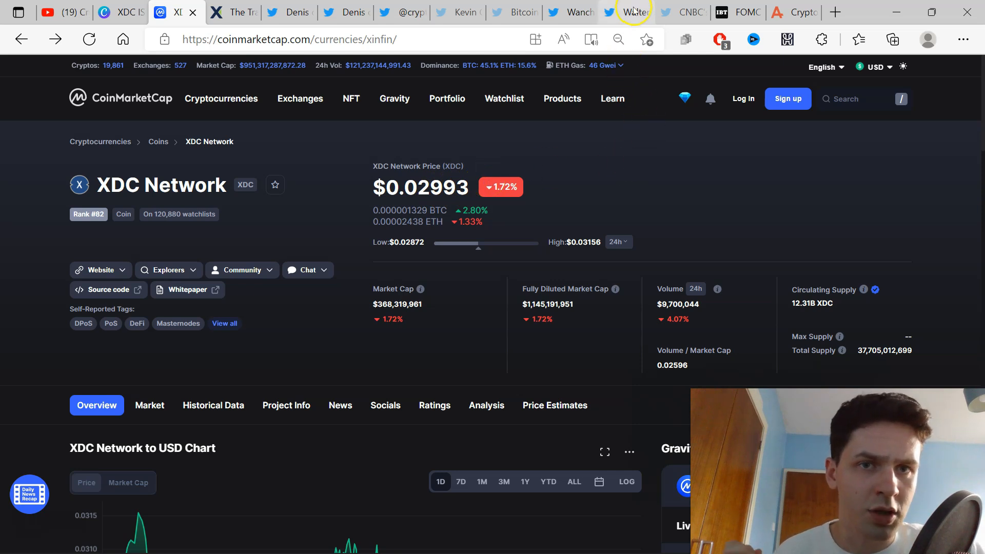
Show Walter Blueu's XDC account tracker tweet with its whale table of 769,431 accounts enlarged.
{"action": "left_click", "coordinate": [625, 12]}
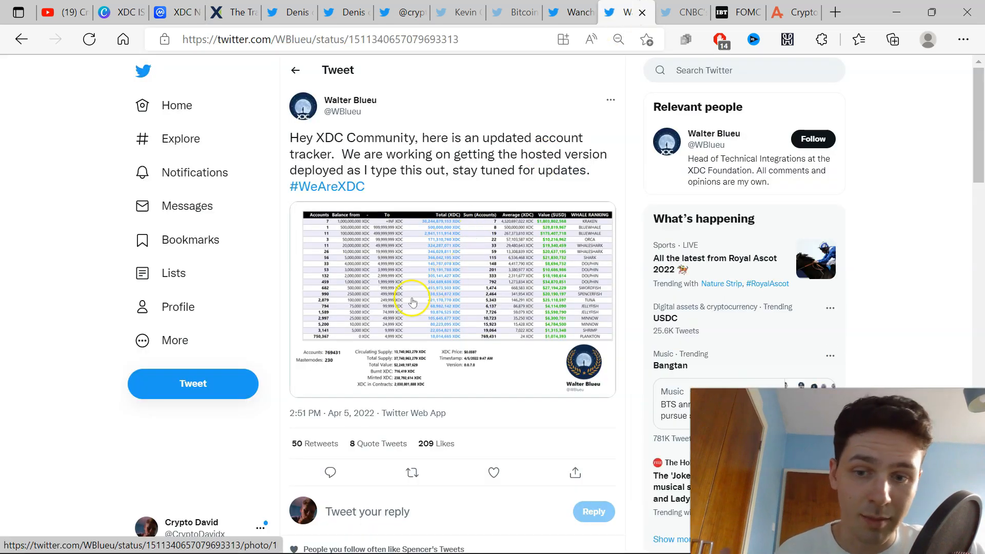
{"action": "left_click", "coordinate": [423, 296]}
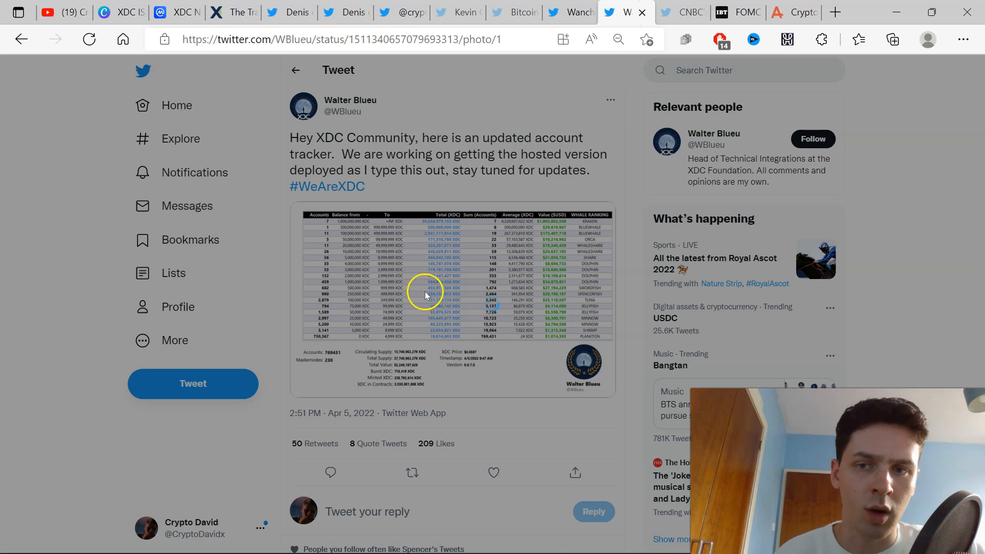
{"action": "left_click", "coordinate": [425, 296]}
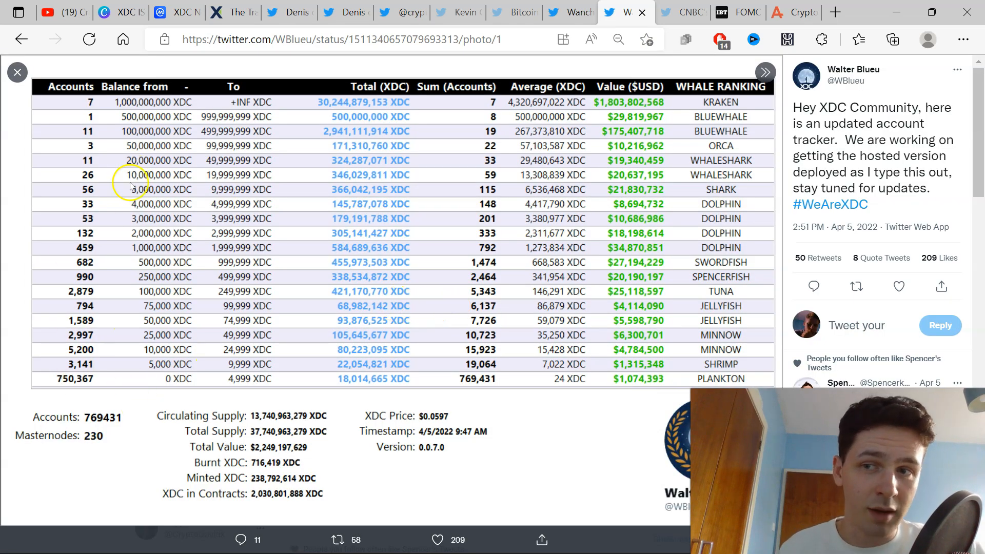
{"action": "mouse_move", "coordinate": [255, 184]}
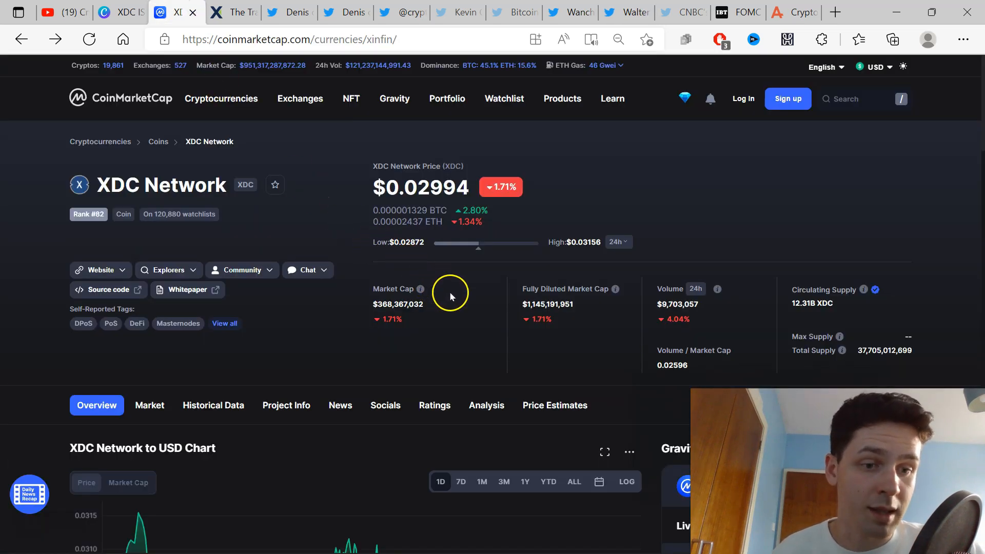
{"action": "left_click", "coordinate": [625, 13]}
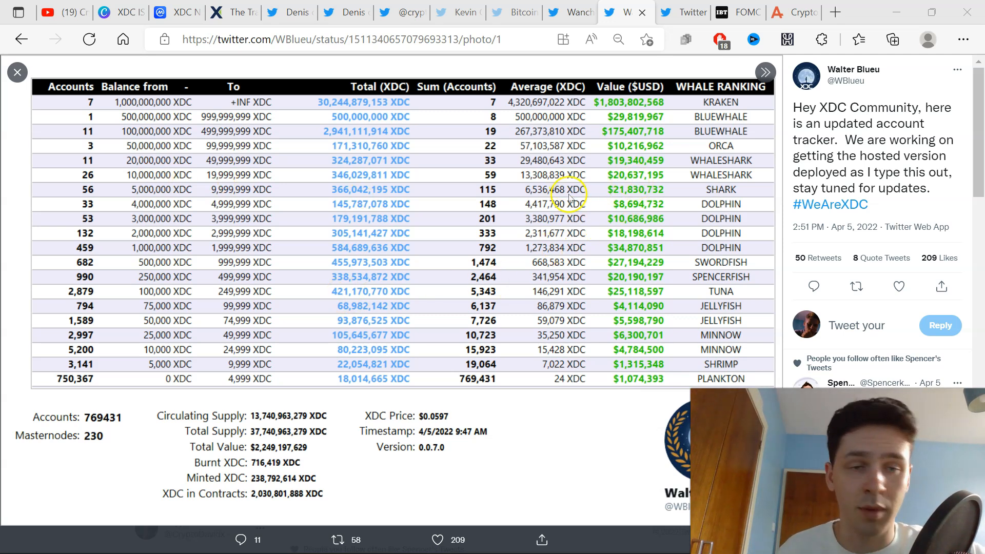
{"action": "mouse_move", "coordinate": [707, 151]}
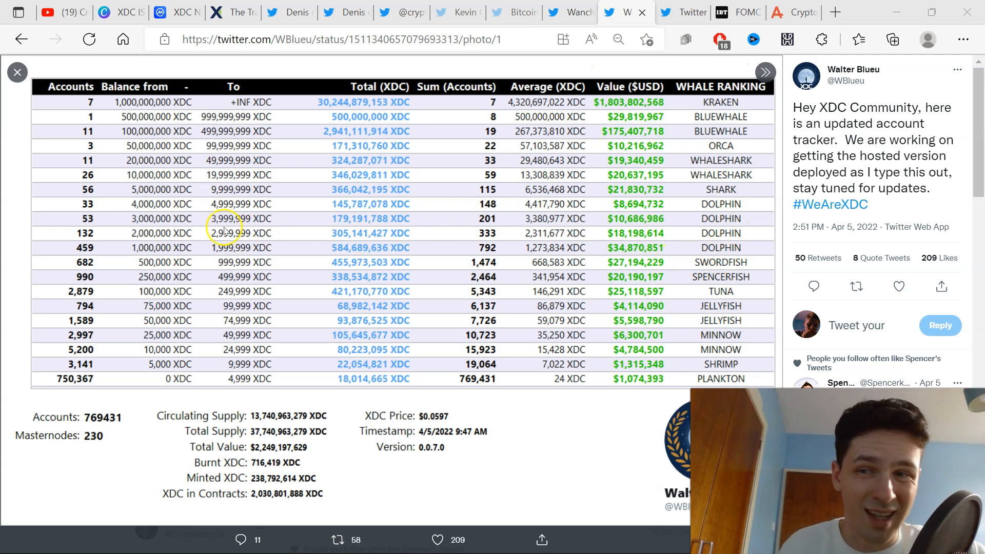
{"action": "mouse_move", "coordinate": [283, 210]}
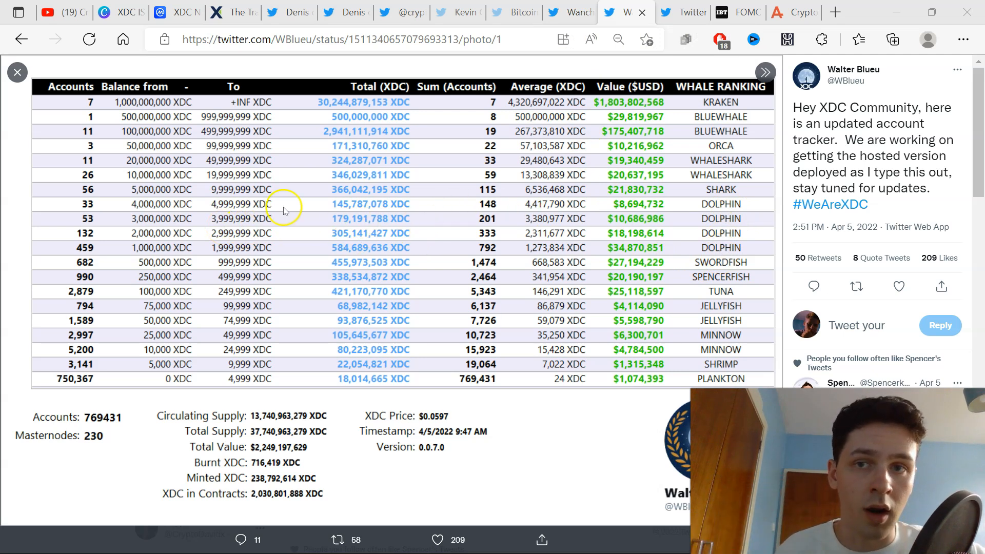
Read the Wanchain USDT/USDC bridge tweet, then return to XDC Network at $0.02986, down 1.82%.
{"action": "left_click", "coordinate": [569, 13]}
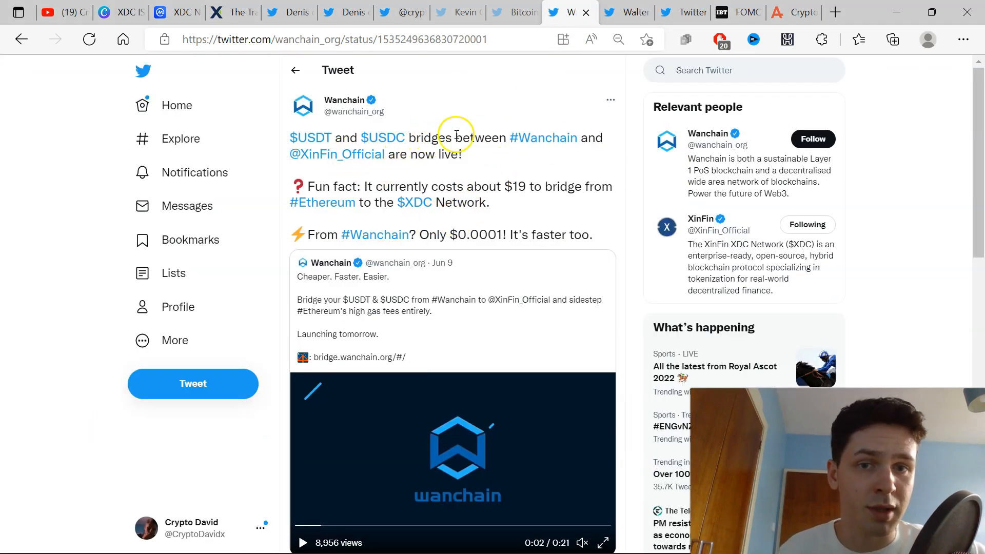
{"action": "mouse_move", "coordinate": [462, 174]}
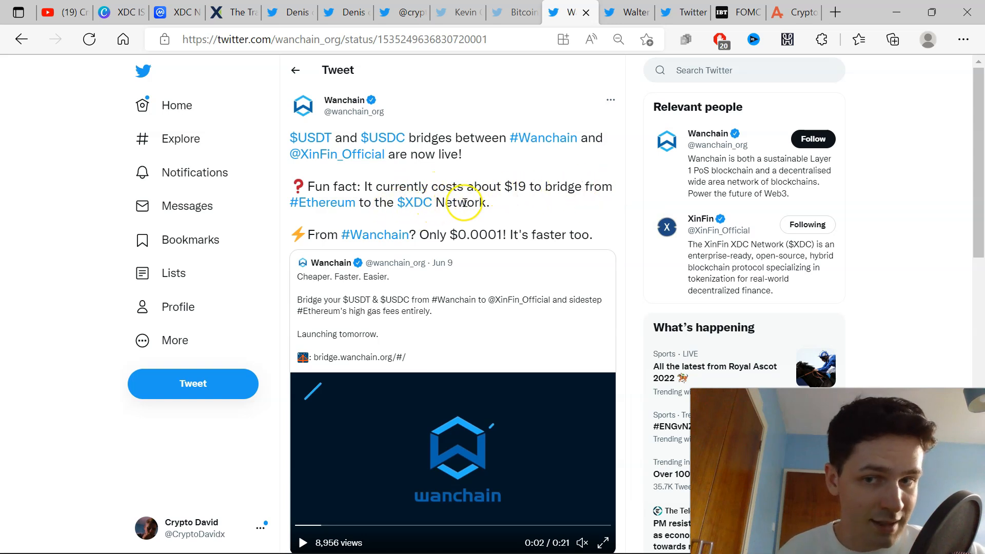
{"action": "mouse_move", "coordinate": [448, 234]}
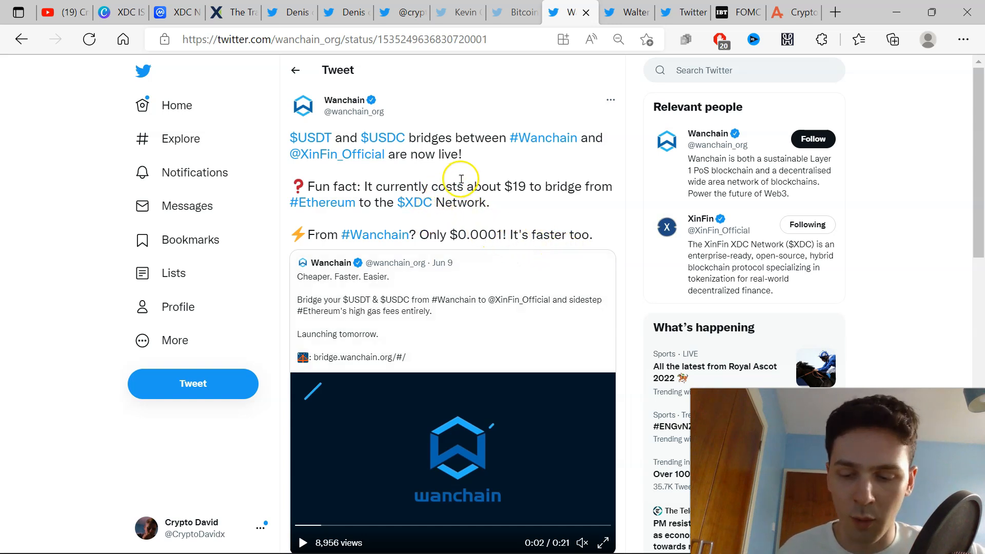
{"action": "mouse_move", "coordinate": [468, 215]}
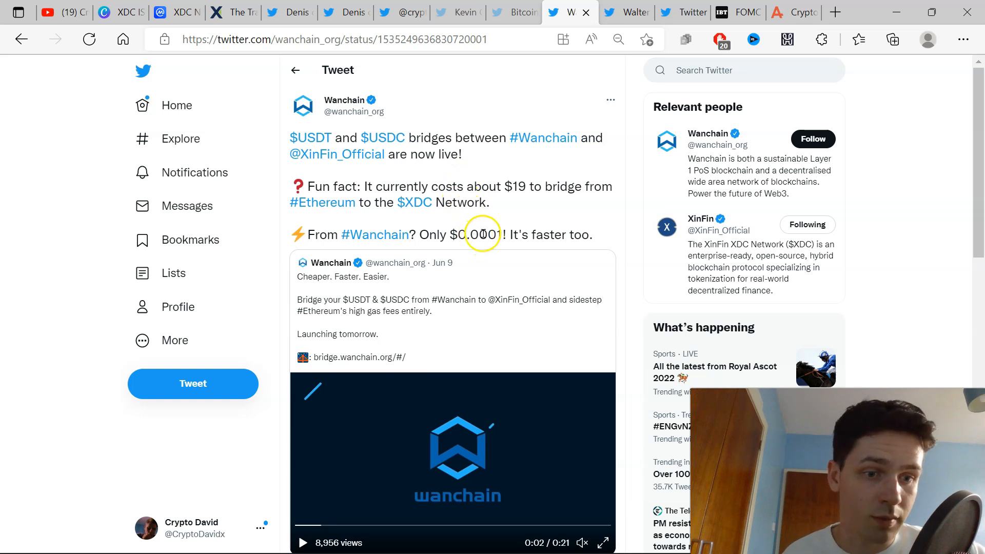
{"action": "left_click", "coordinate": [513, 13]}
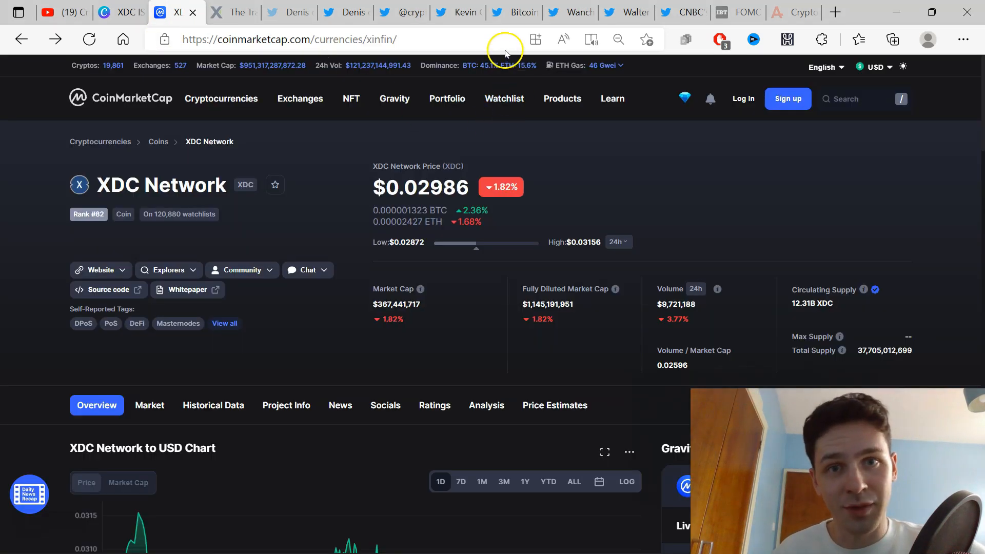
{"action": "mouse_move", "coordinate": [515, 13]}
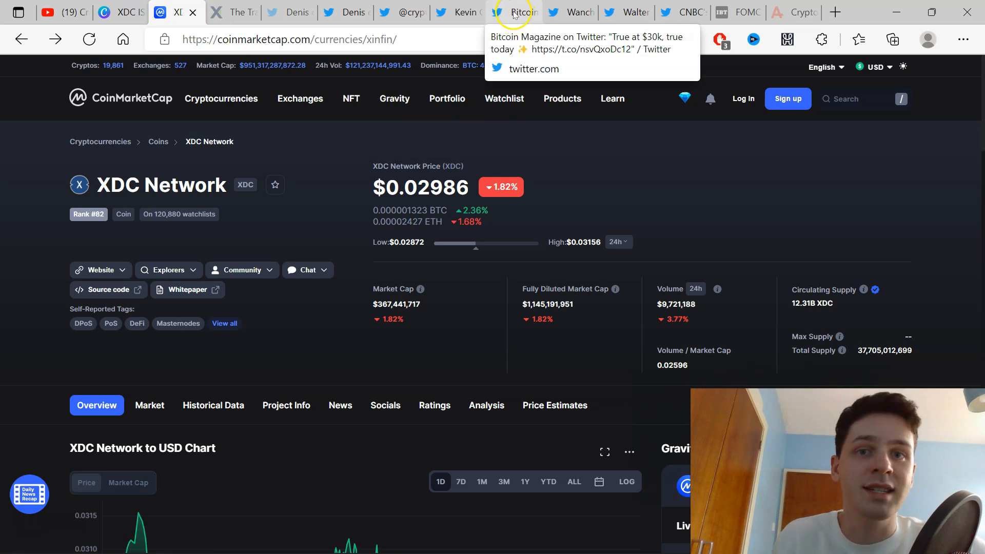
{"action": "left_click", "coordinate": [514, 13]}
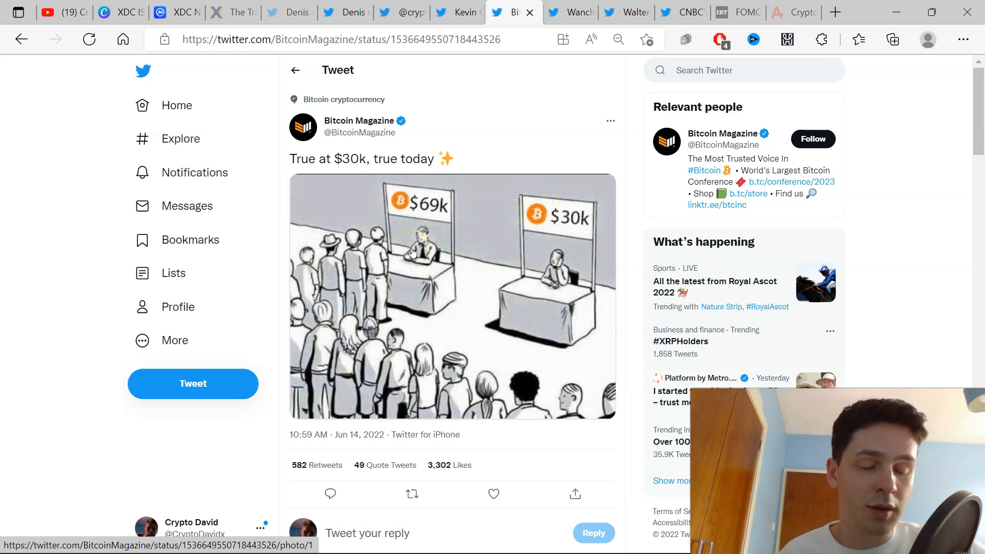
{"action": "mouse_move", "coordinate": [382, 200]}
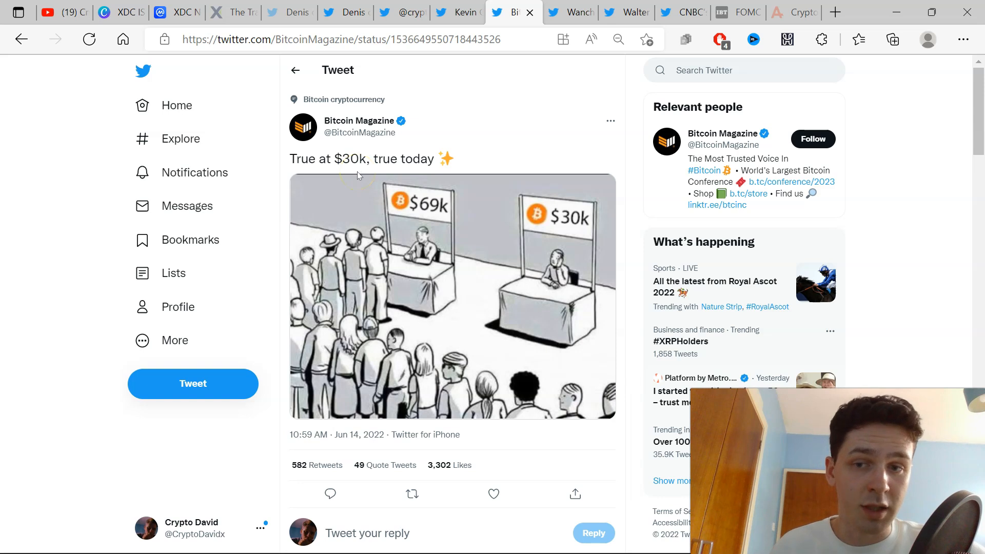
{"action": "mouse_move", "coordinate": [420, 218]}
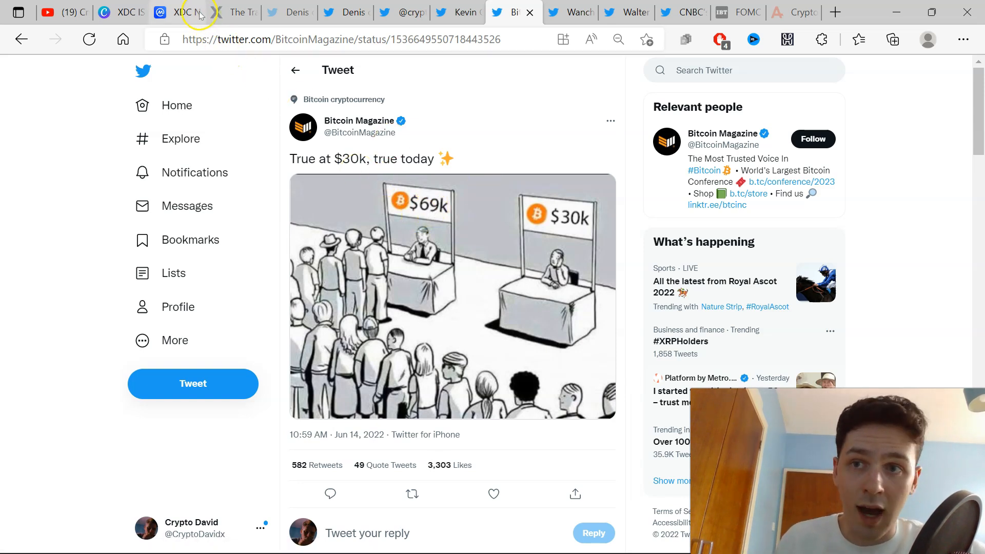
{"action": "left_click", "coordinate": [176, 12]}
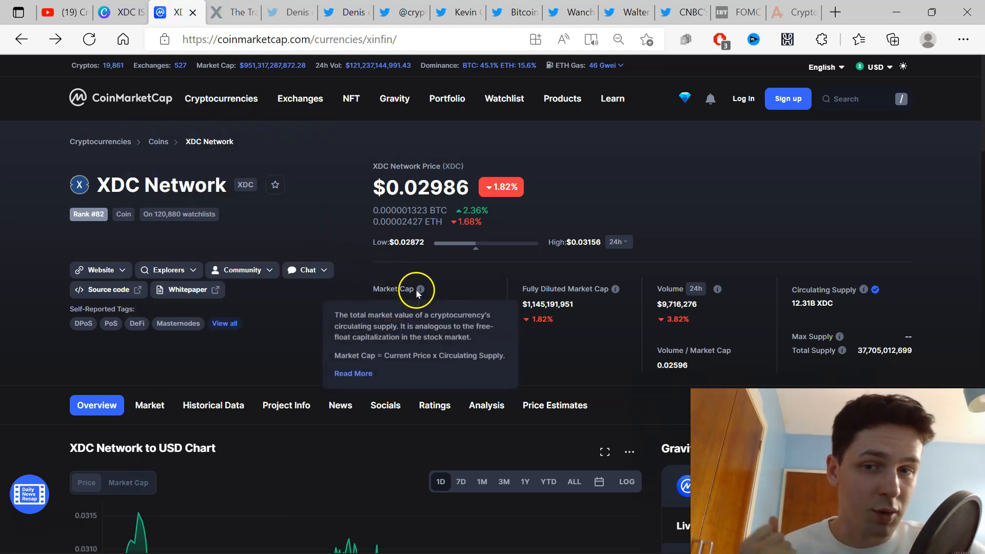
{"action": "mouse_move", "coordinate": [408, 67]}
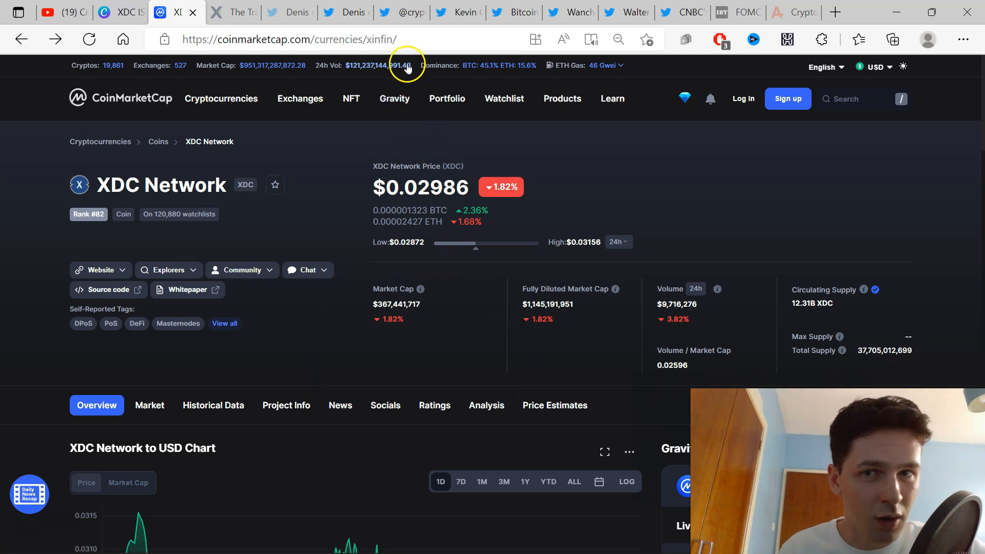
{"action": "mouse_move", "coordinate": [458, 12]}
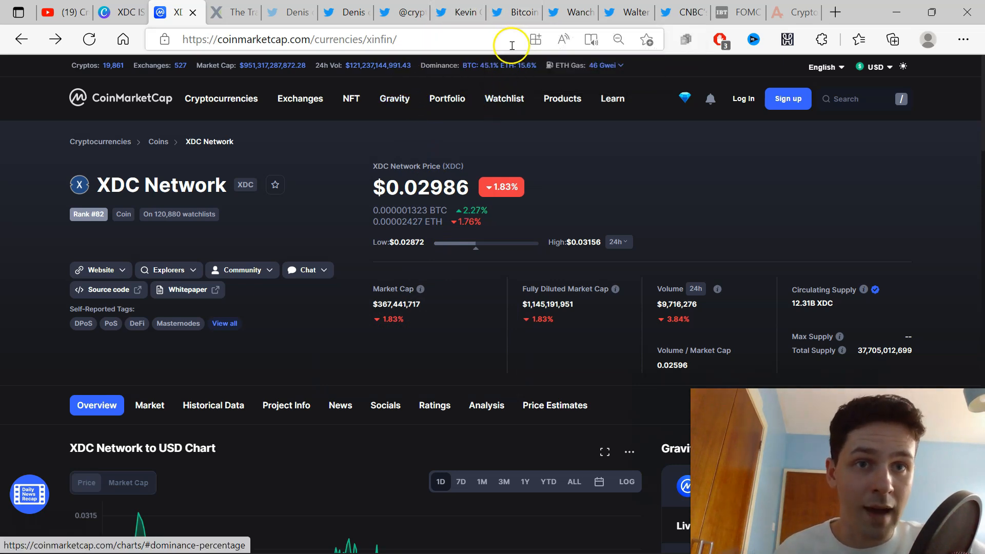
Check the Fear & Greed Index at 8, Extreme Fear, then return to XDC Network at $0.02988.
{"action": "left_click", "coordinate": [793, 13]}
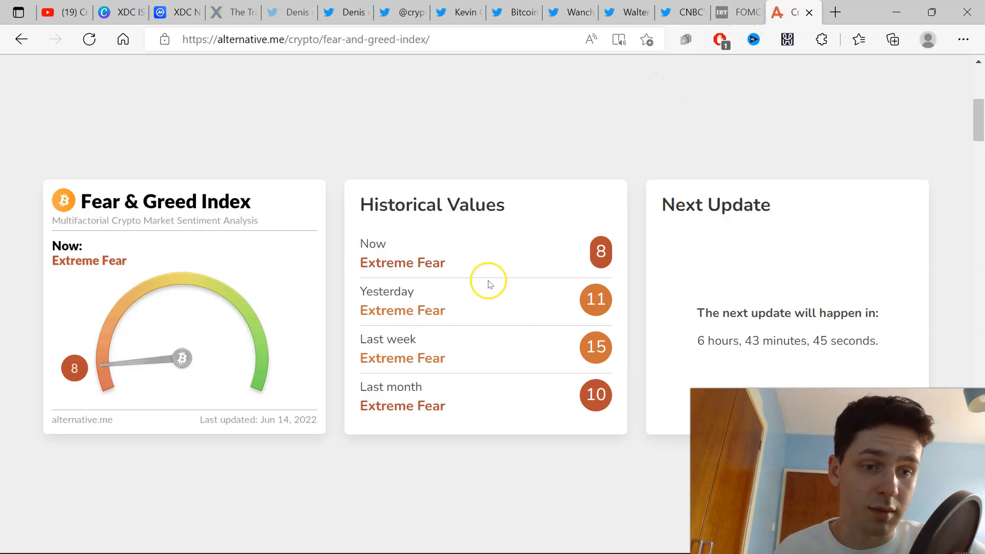
{"action": "mouse_move", "coordinate": [499, 106]}
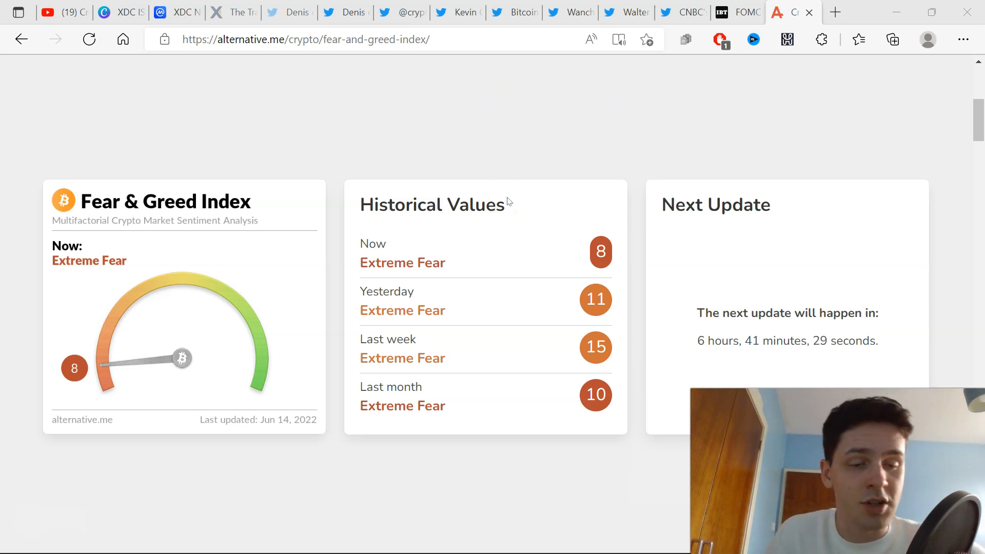
{"action": "left_click", "coordinate": [175, 12]}
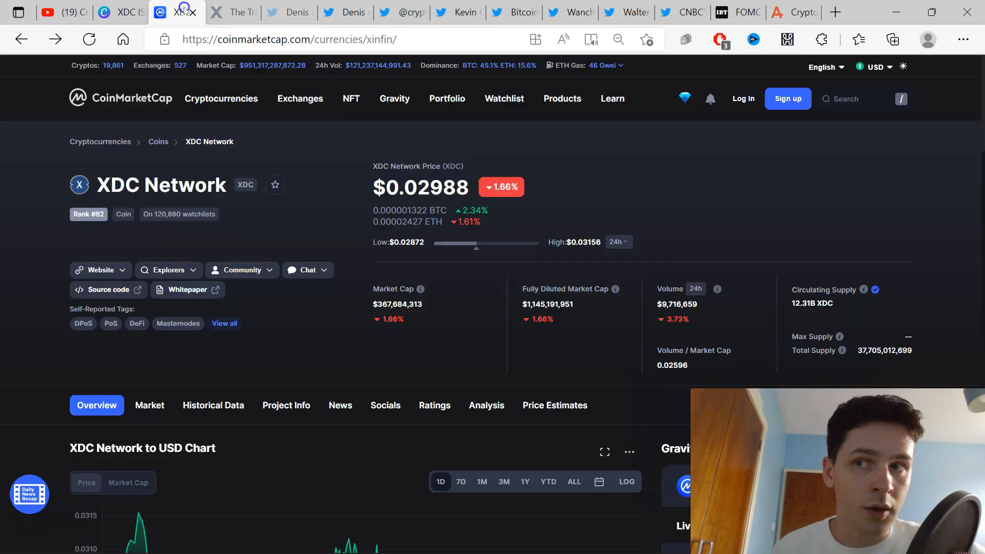
{"action": "mouse_move", "coordinate": [499, 313]}
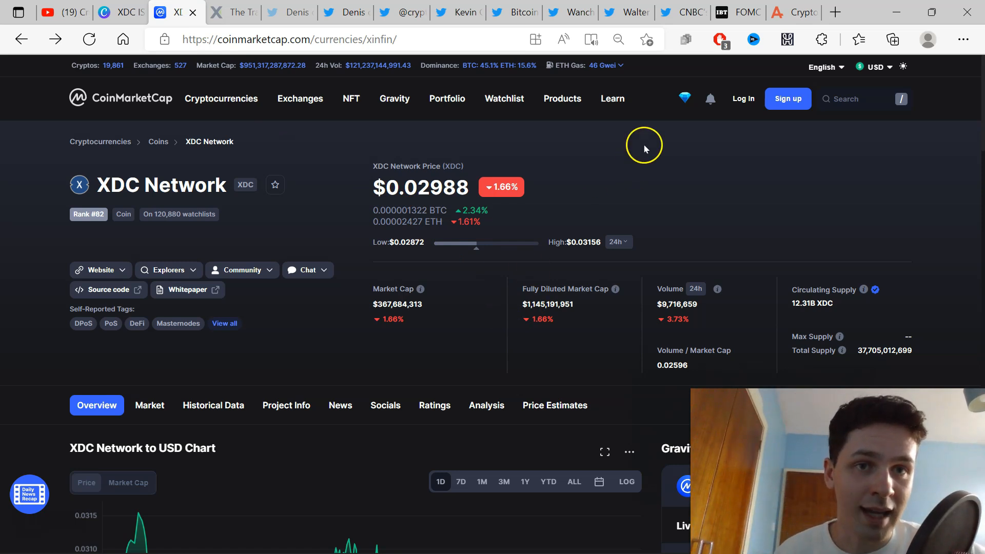
Read down the IBTimes FOMC rate-hike article past its embedded video.
{"action": "left_click", "coordinate": [746, 12]}
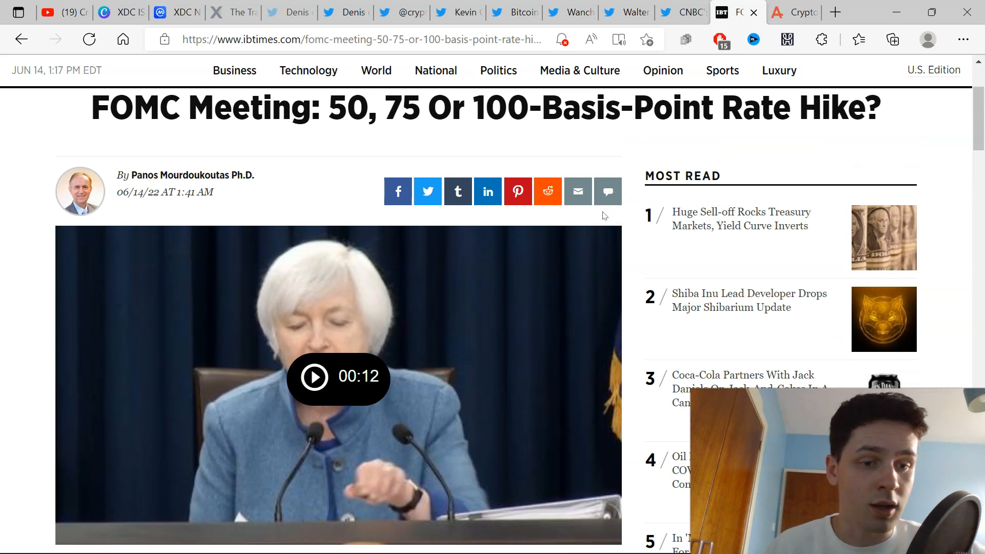
{"action": "scroll", "scroll_direction": "down", "scroll_amount": 3}
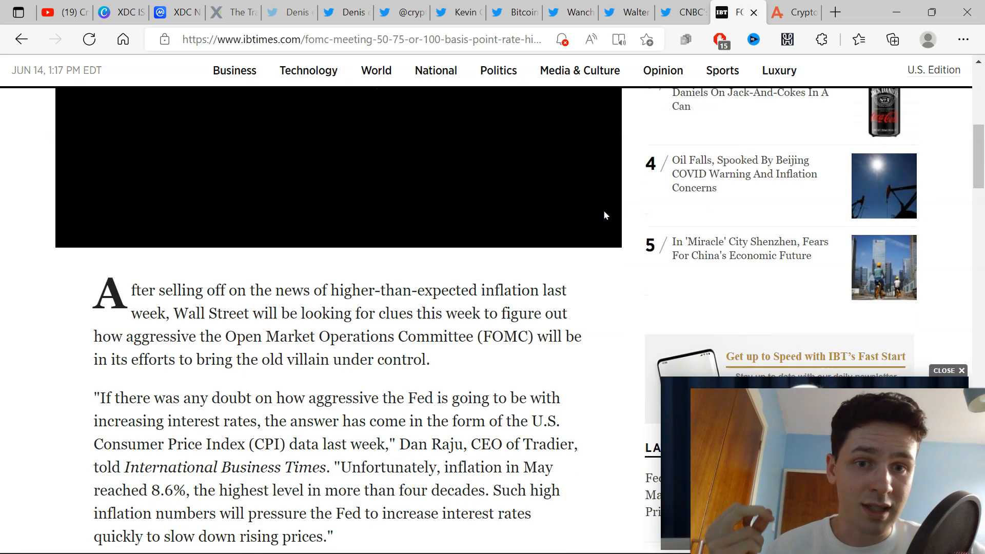
{"action": "scroll", "scroll_direction": "down", "scroll_amount": 3}
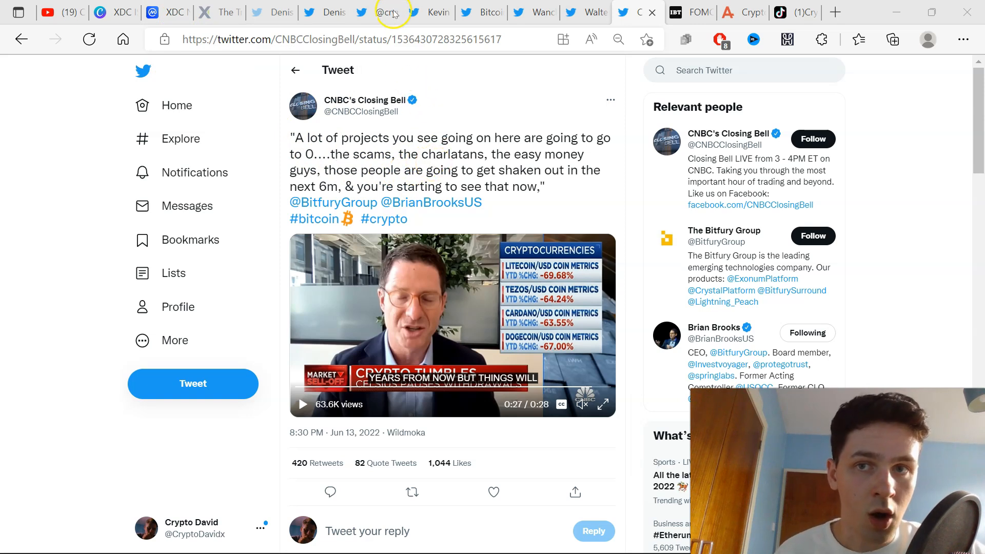
Switch to the Kevin Cage tweet contrasting crypto Twitter replies in bull versus bear markets.
{"action": "left_click", "coordinate": [430, 12]}
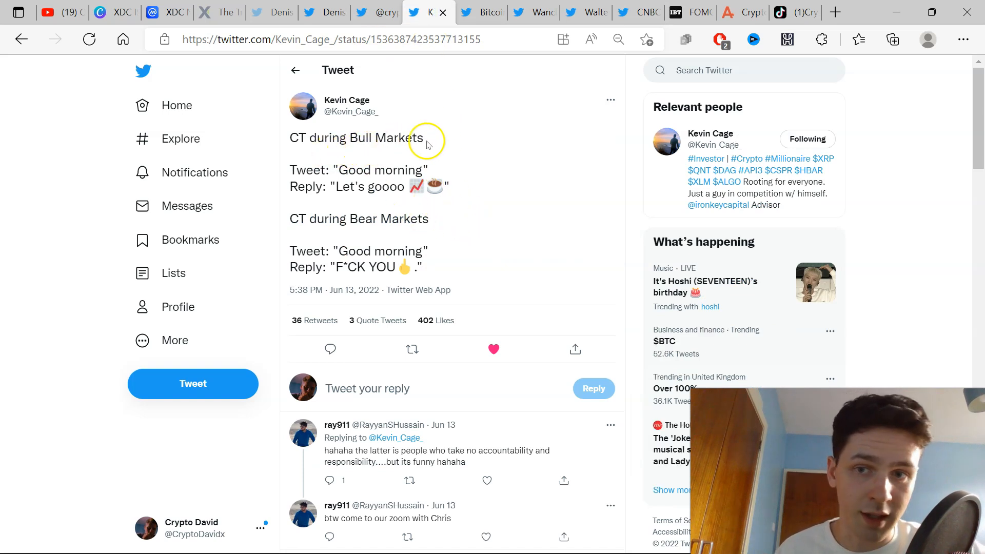
{"action": "mouse_move", "coordinate": [414, 197]}
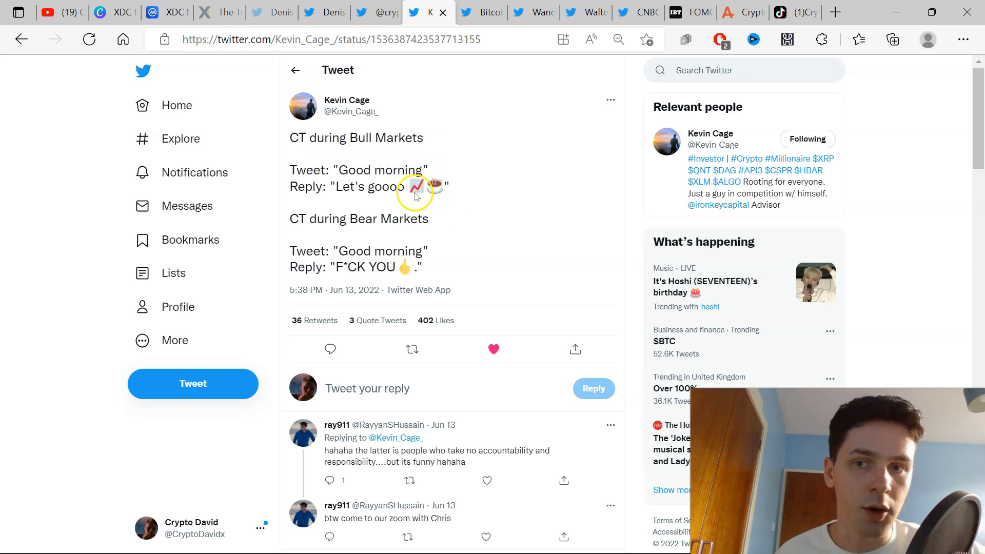
{"action": "mouse_move", "coordinate": [371, 231]}
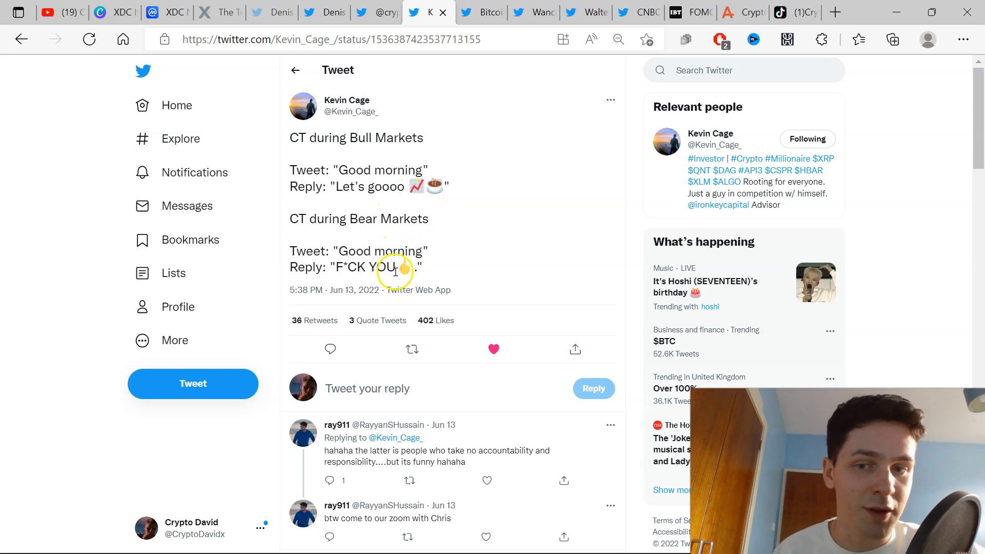
{"action": "mouse_move", "coordinate": [768, 46]}
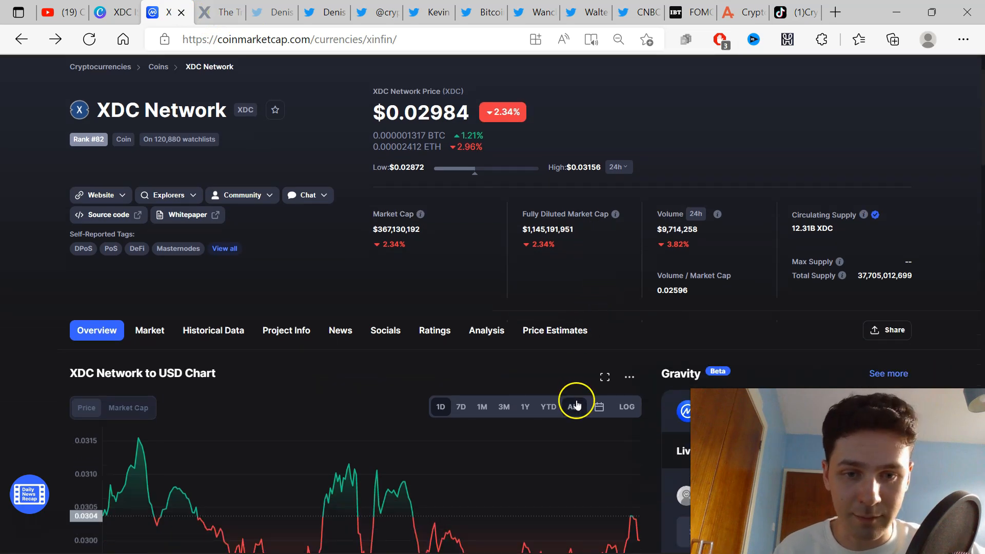
Show the XDC/USD chart's ALL-time range, glance at the Bitcoin Magazine tweet and Fear & Greed Index, and return.
{"action": "left_click", "coordinate": [572, 406]}
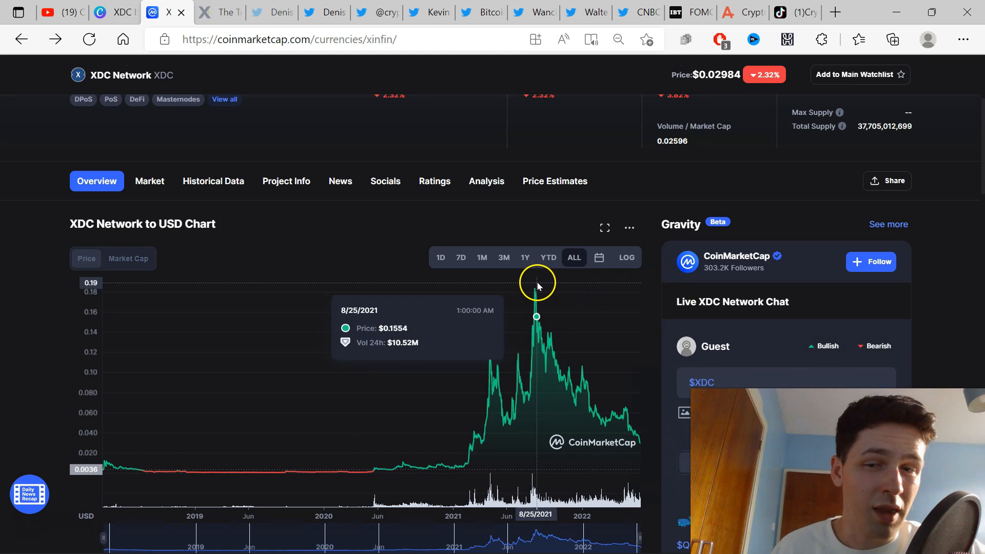
{"action": "mouse_move", "coordinate": [575, 318]}
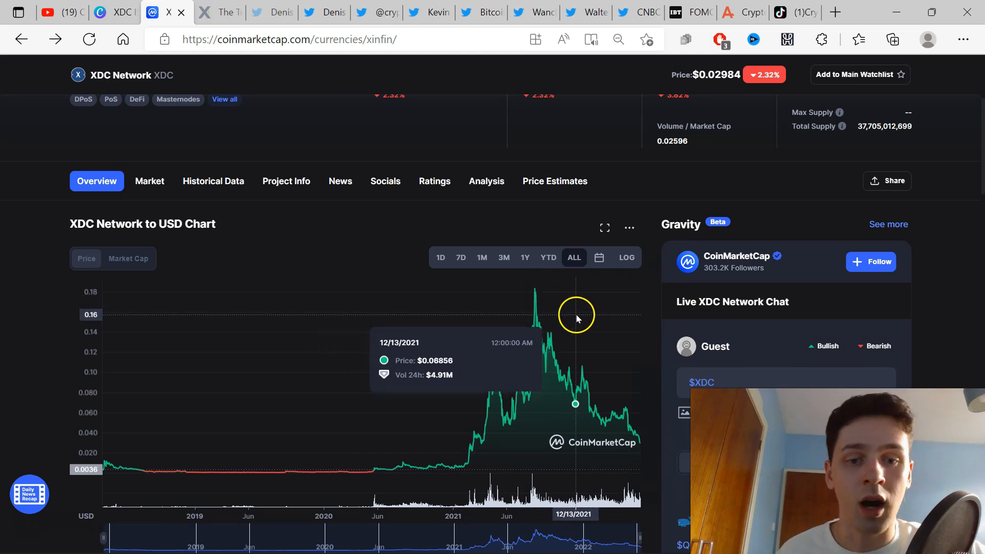
{"action": "scroll", "scroll_direction": "up", "scroll_amount": 3}
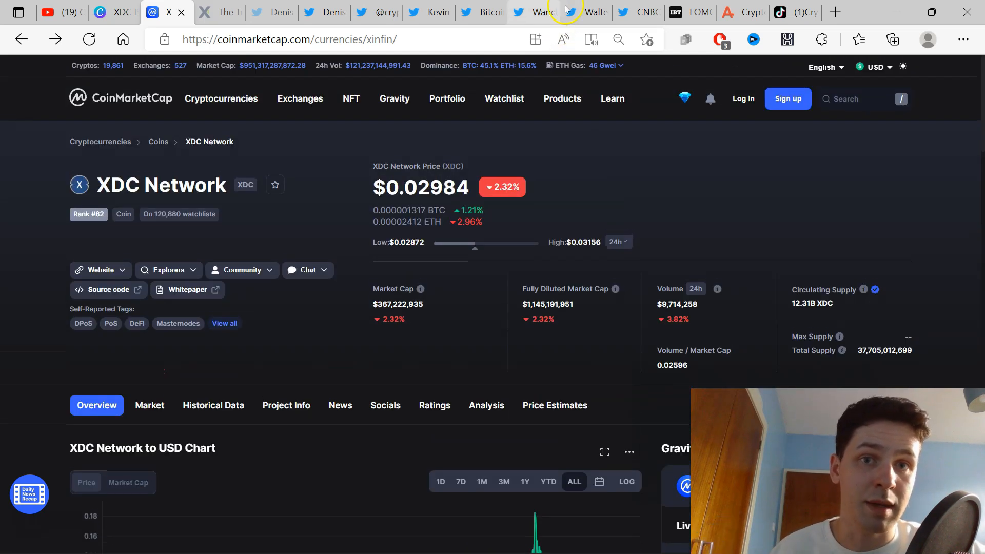
{"action": "left_click", "coordinate": [480, 12]}
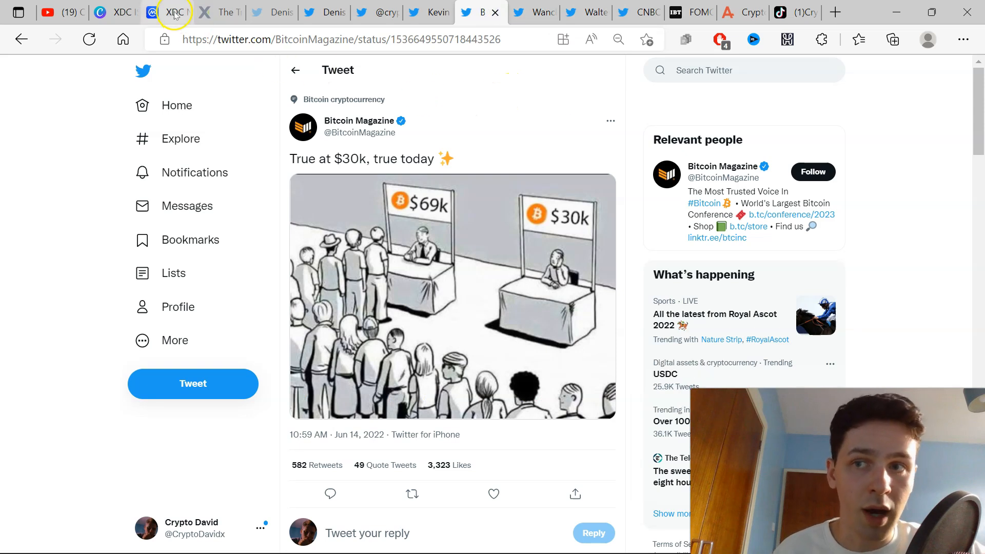
{"action": "left_click", "coordinate": [741, 12]}
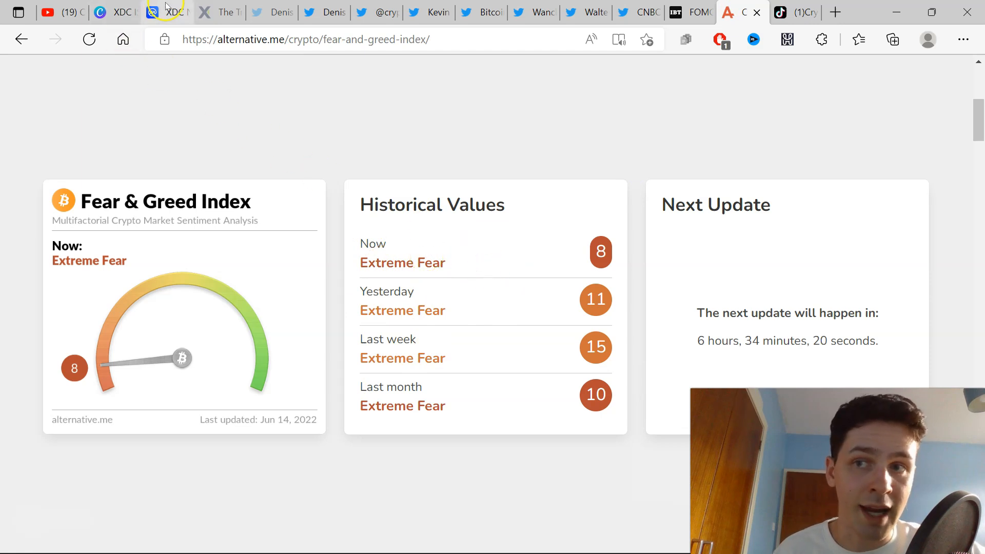
{"action": "left_click", "coordinate": [167, 12]}
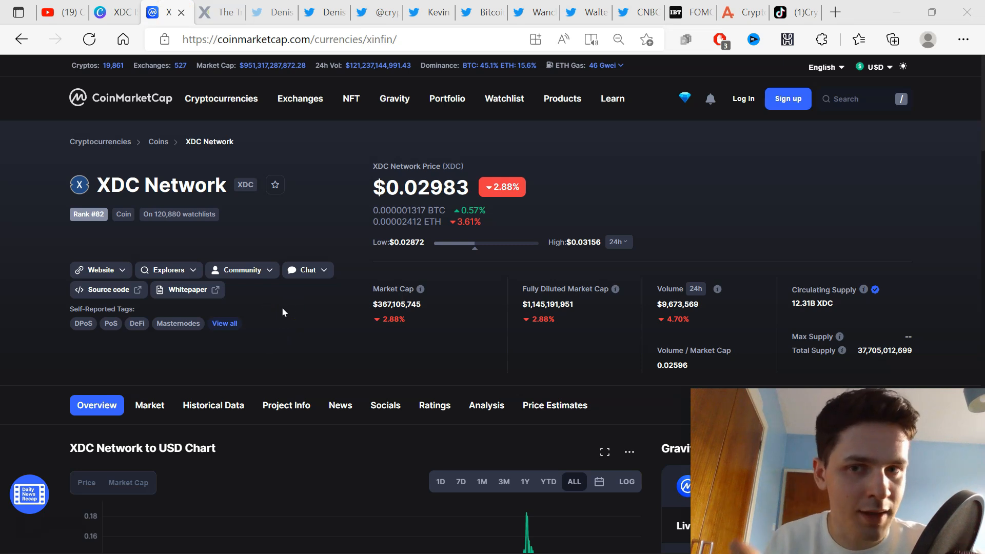
{"action": "mouse_move", "coordinate": [322, 310]}
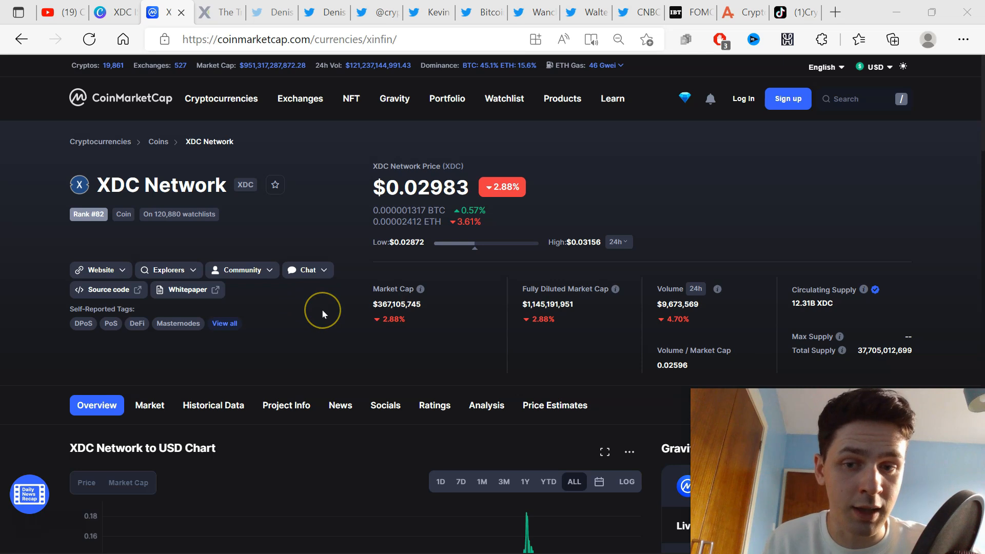
{"action": "mouse_move", "coordinate": [161, 402]}
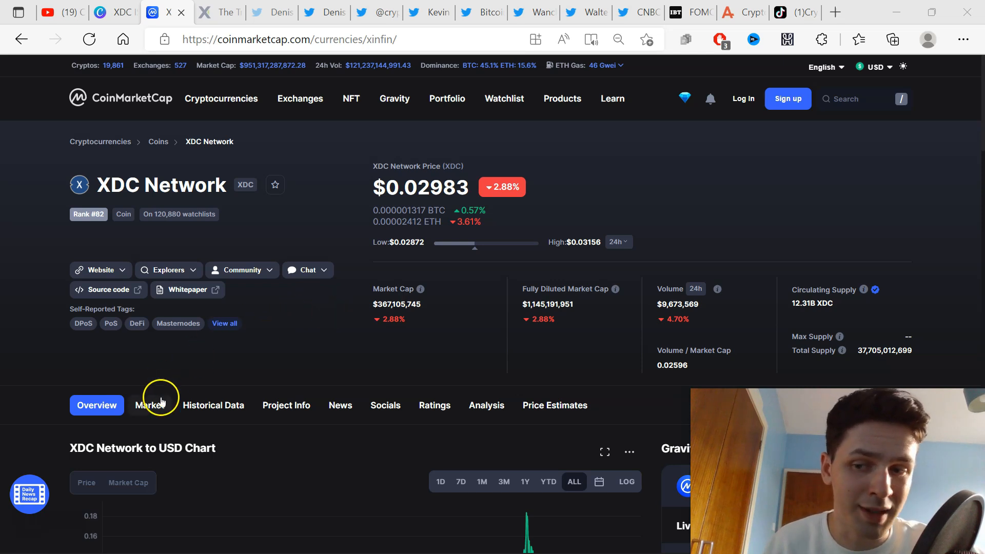
Show the XDC Network Markets table of exchange pairs, led by Gate.io XDC/USDT at $0.02965.
{"action": "left_click", "coordinate": [150, 405]}
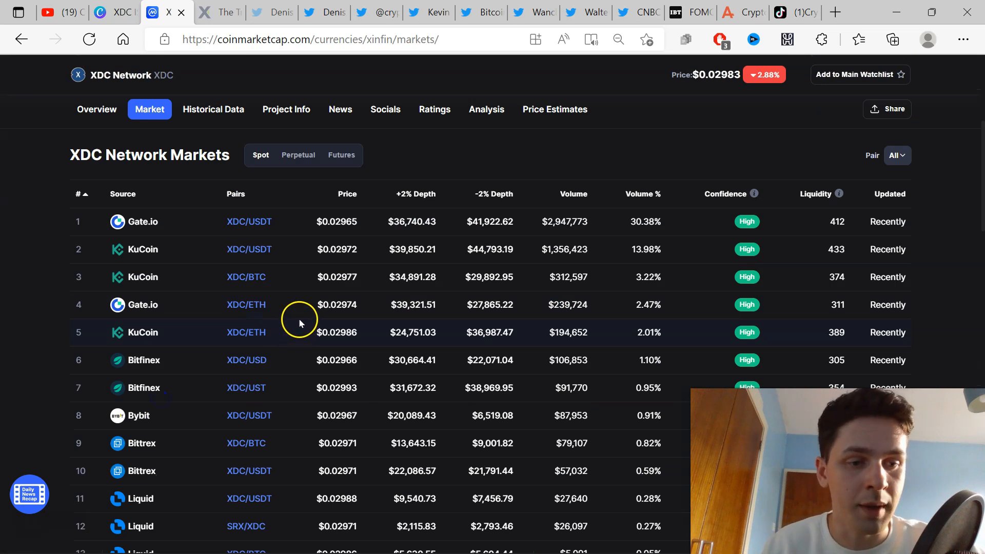
{"action": "mouse_move", "coordinate": [196, 237]}
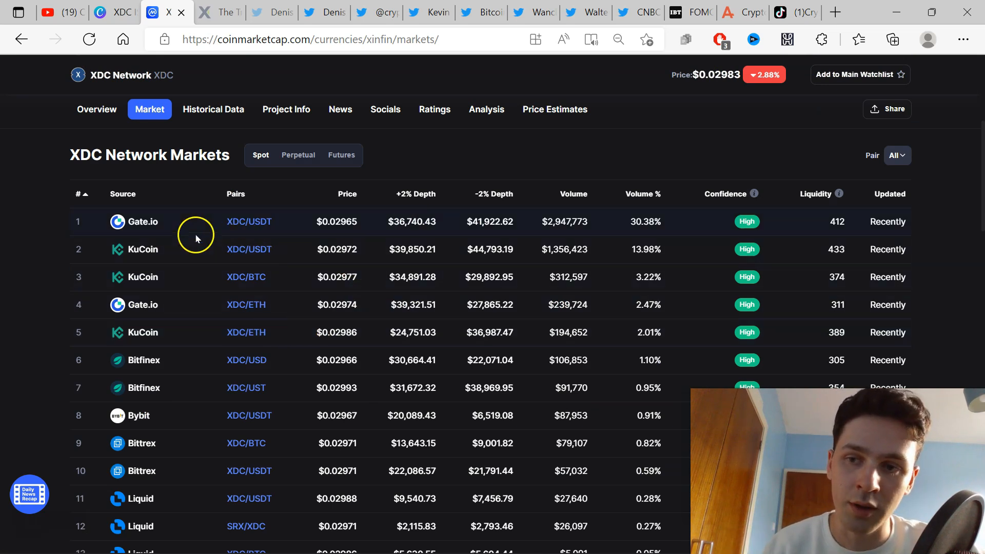
{"action": "mouse_move", "coordinate": [182, 250]}
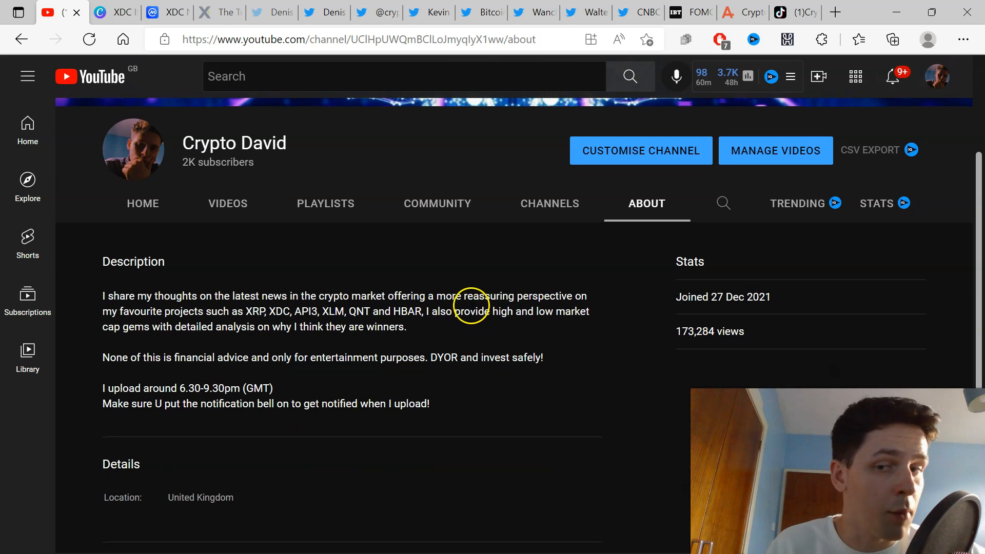
{"action": "mouse_move", "coordinate": [586, 304]}
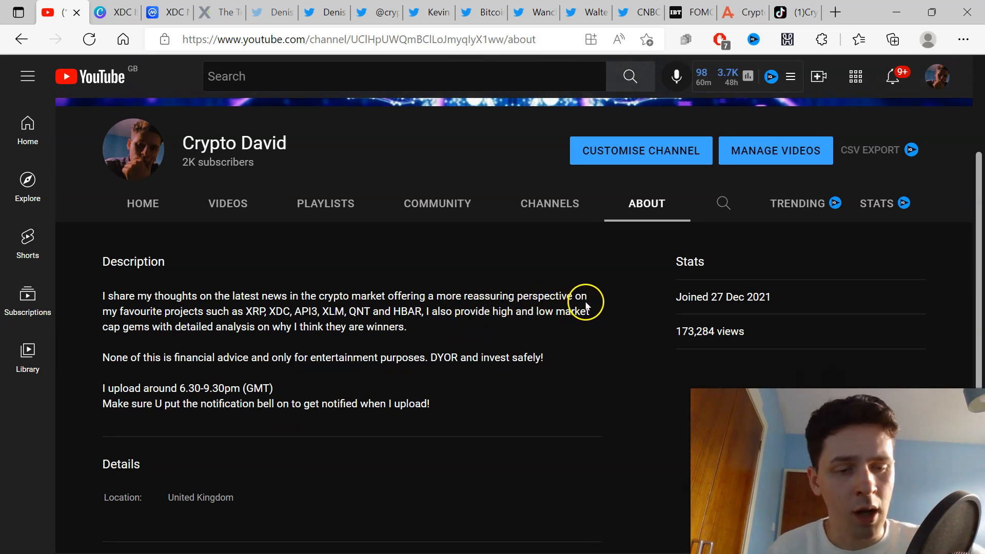
{"action": "mouse_move", "coordinate": [349, 248]}
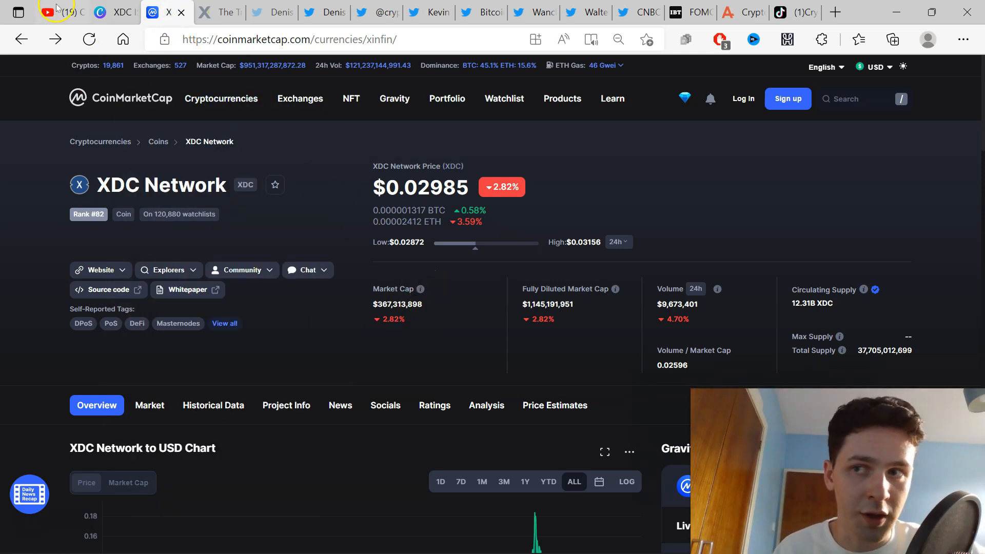
View the Crypto David YouTube channel's About page, then return to the XDC Network overview at $0.02985.
{"action": "left_click", "coordinate": [60, 12]}
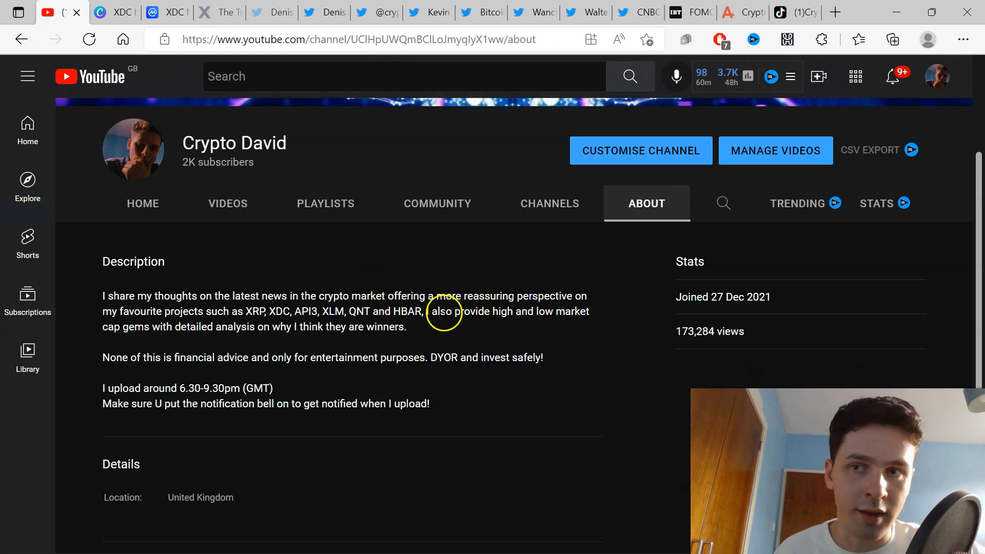
{"action": "left_click", "coordinate": [166, 12]}
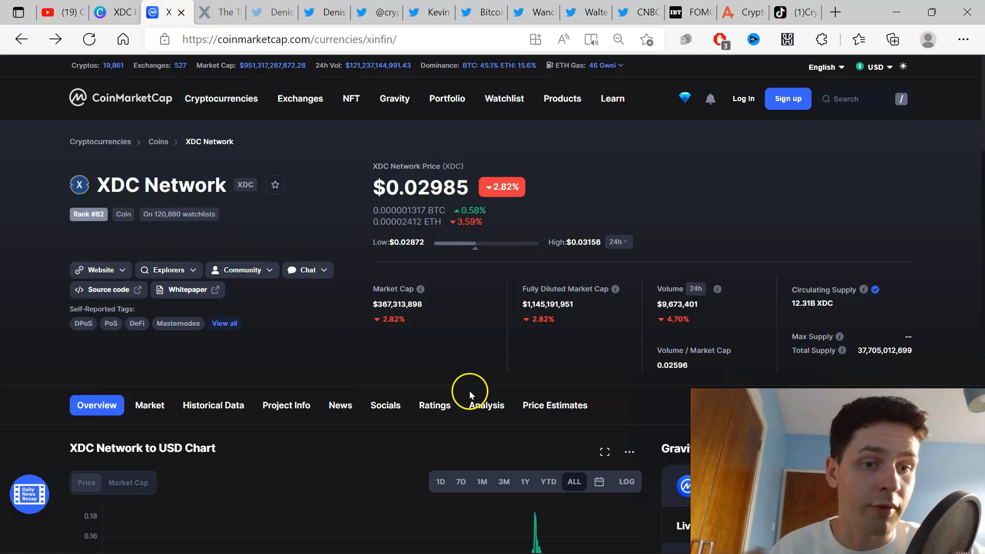
{"action": "mouse_move", "coordinate": [487, 406]}
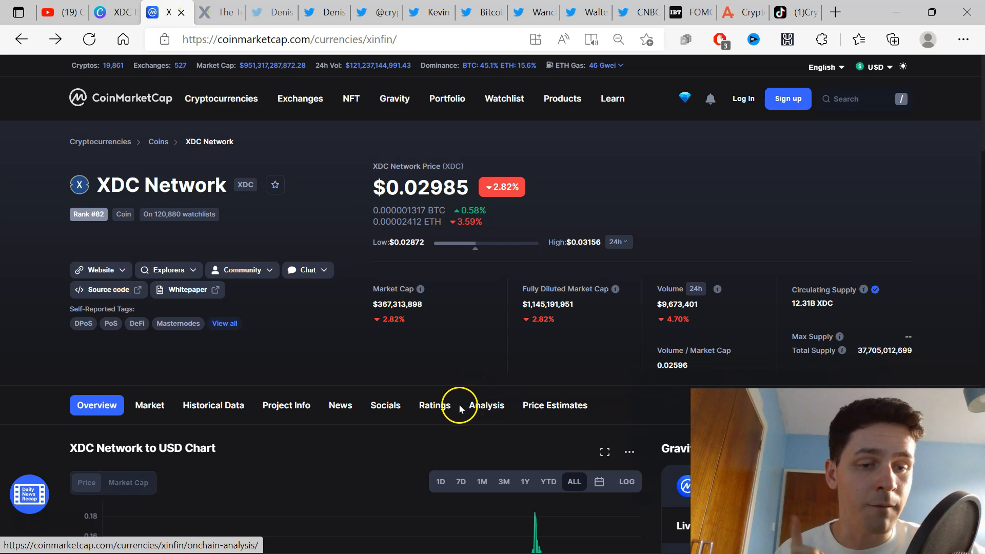